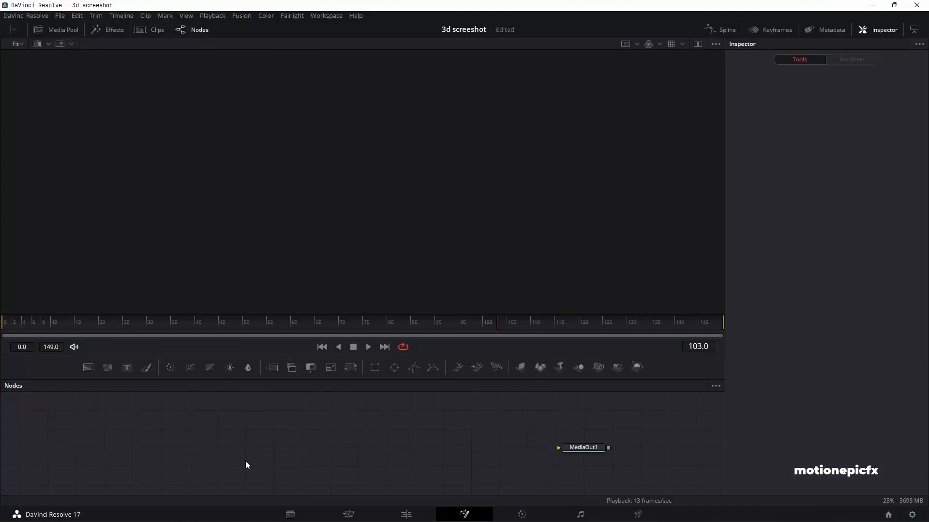
# Bring Step 3.png from the Media Pool into the node graph as MediaIn1
pyautogui.click(56, 29)
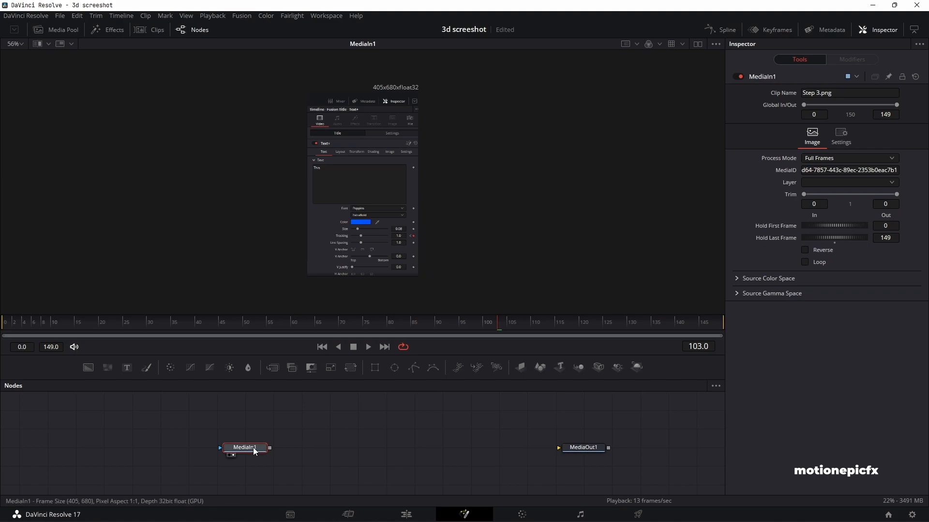
pyautogui.moveTo(224, 450)
pyautogui.write('Image Plane 3D')
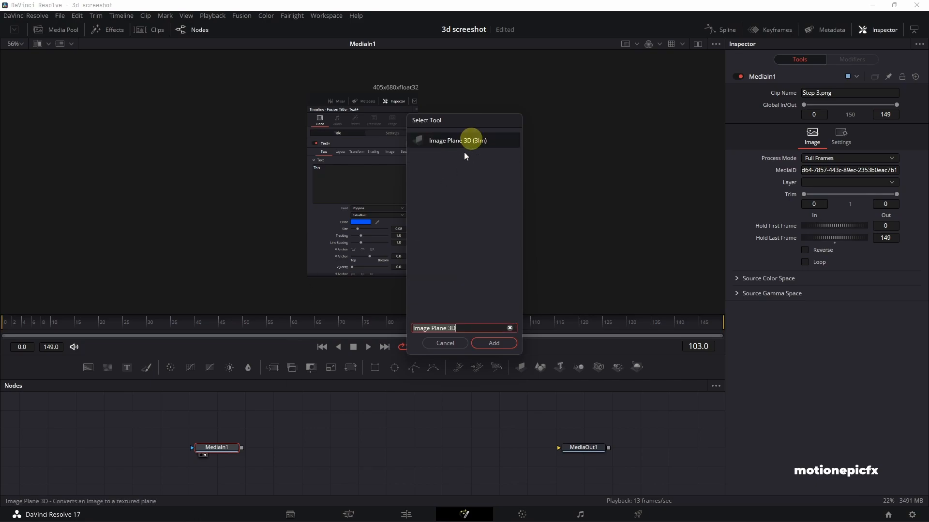
# Chain an Image Plane 3D node and then a Merge 3D node after MediaIn1
pyautogui.click(494, 343)
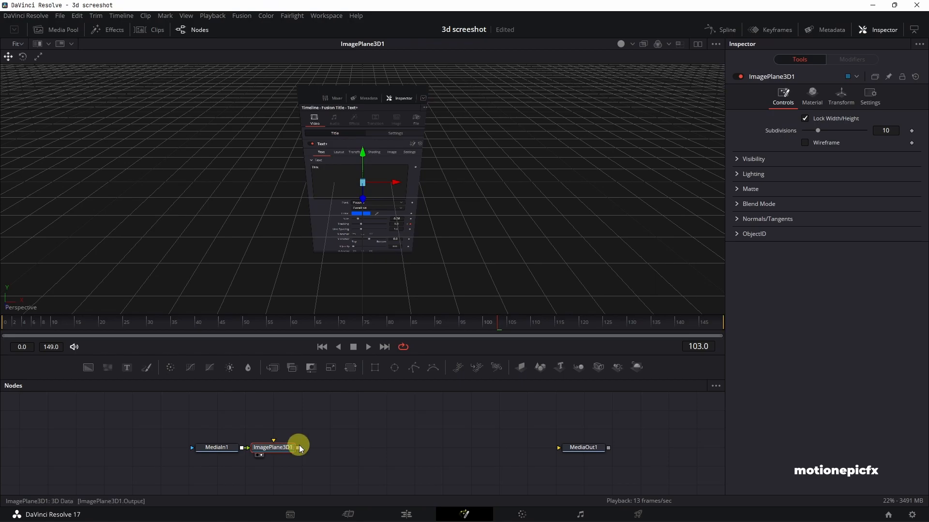
pyautogui.write('met')
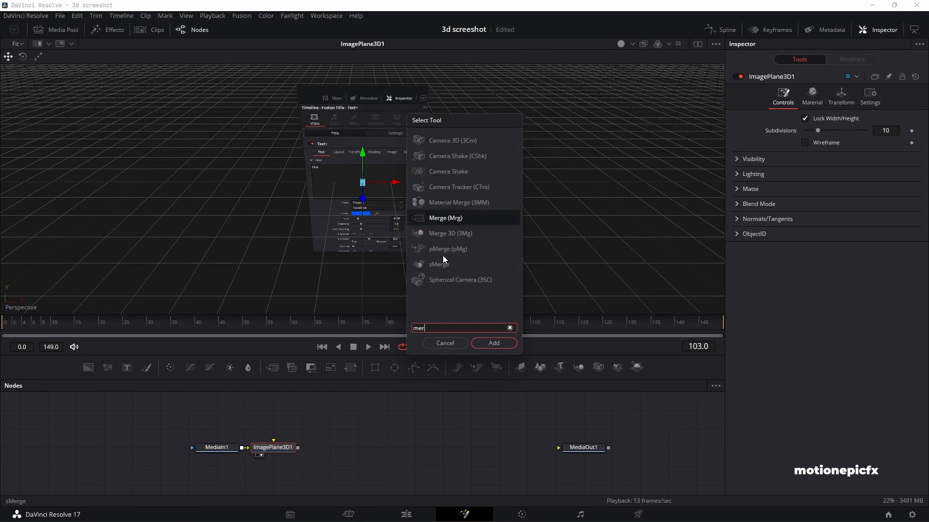
pyautogui.click(493, 343)
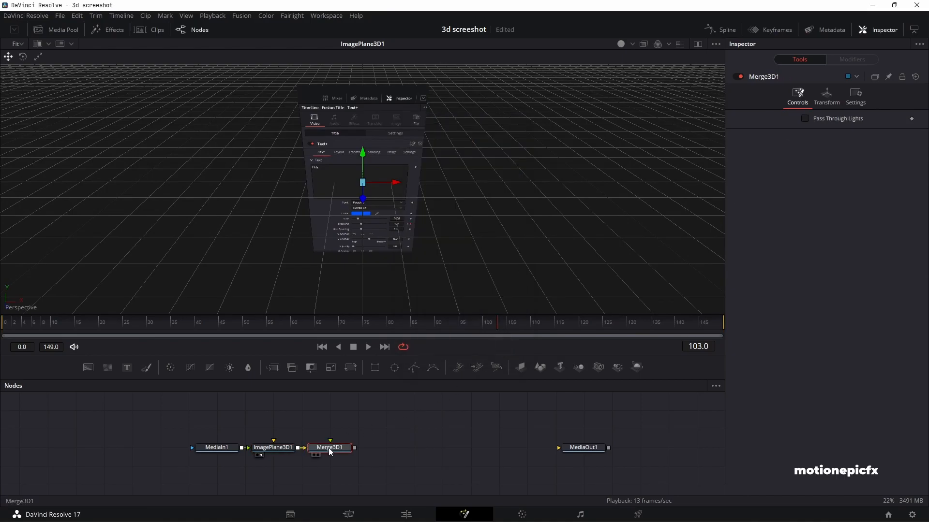
# Add a Renderer 3D node after Merge3D1 and show it in the viewer
pyautogui.click(329, 447)
pyautogui.write('re')
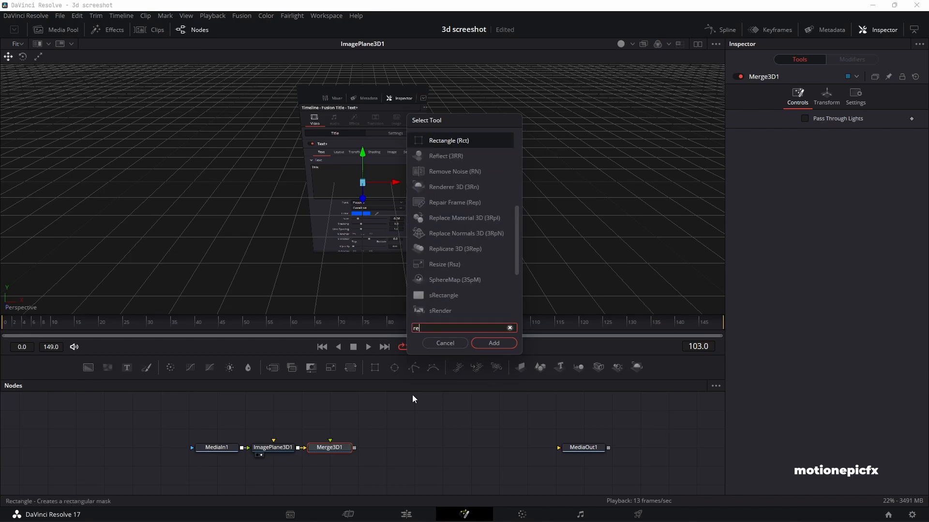
pyautogui.moveTo(456, 193)
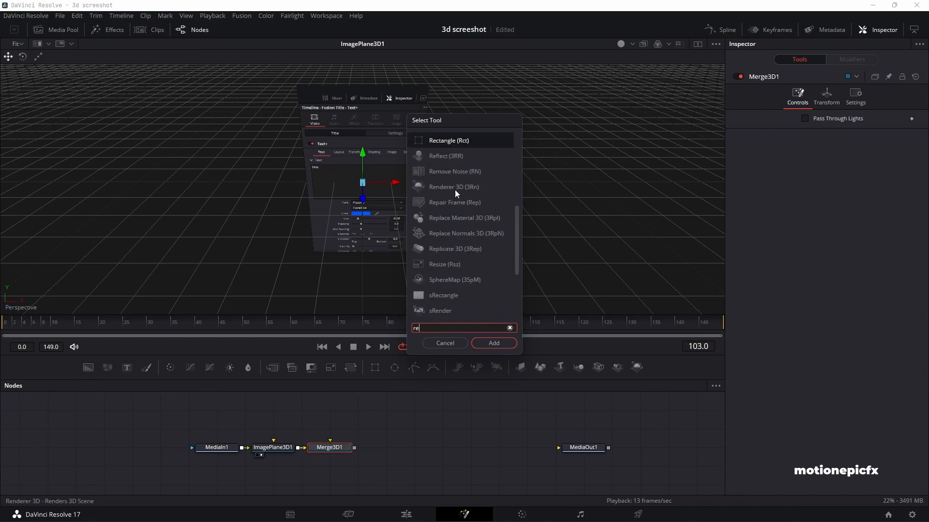
pyautogui.click(493, 343)
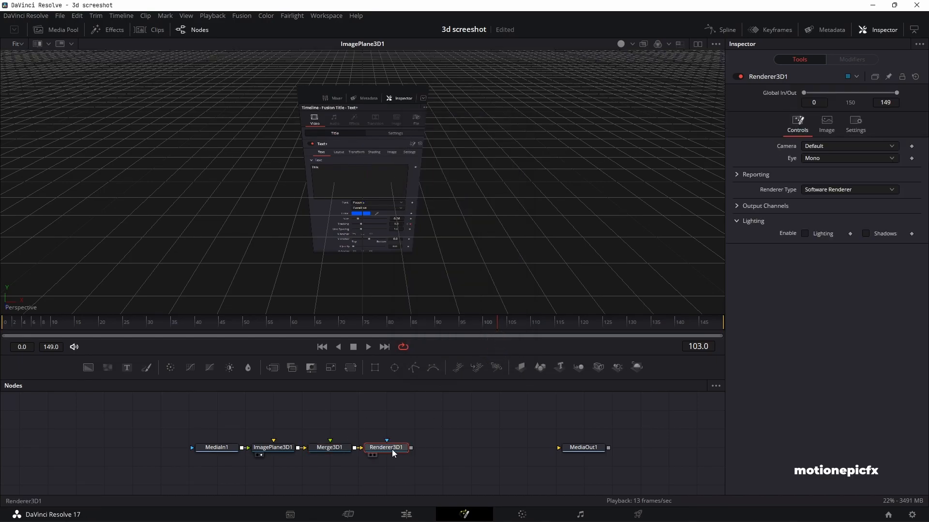
pyautogui.moveTo(385, 447); pyautogui.dragTo(414, 447)
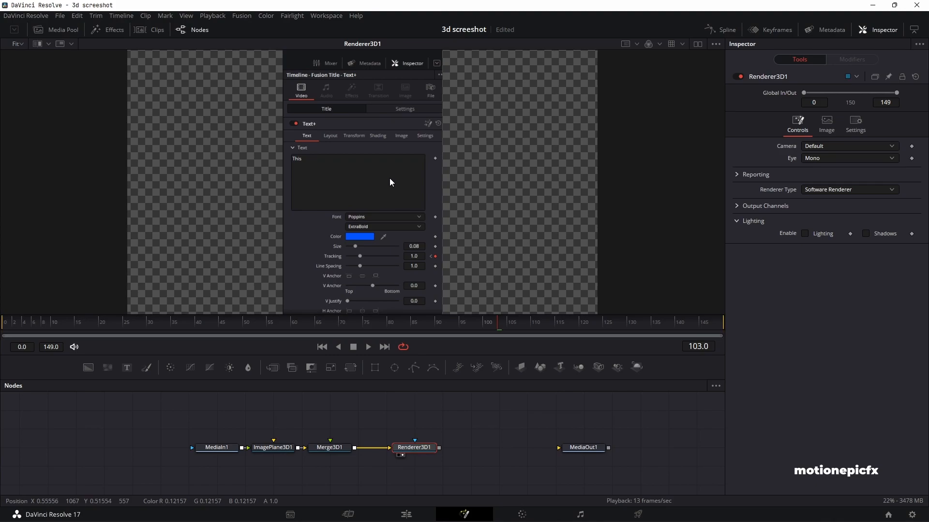
# Toggle the renderer's Enable Lighting on and back off
pyautogui.click(805, 234)
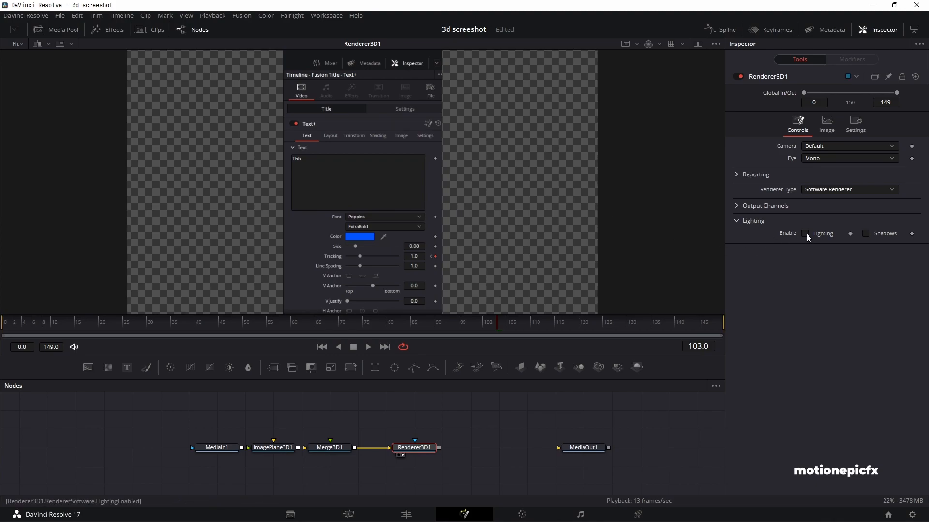
pyautogui.click(805, 233)
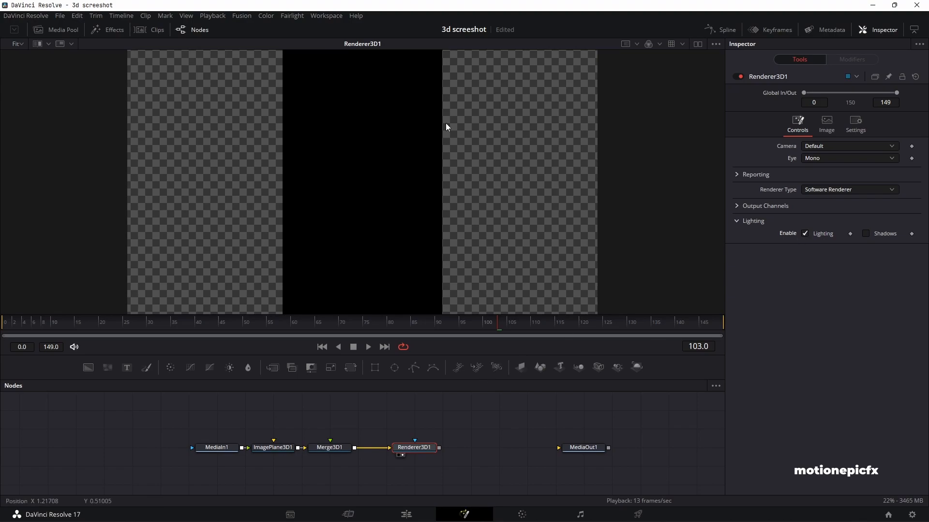
pyautogui.moveTo(319, 174)
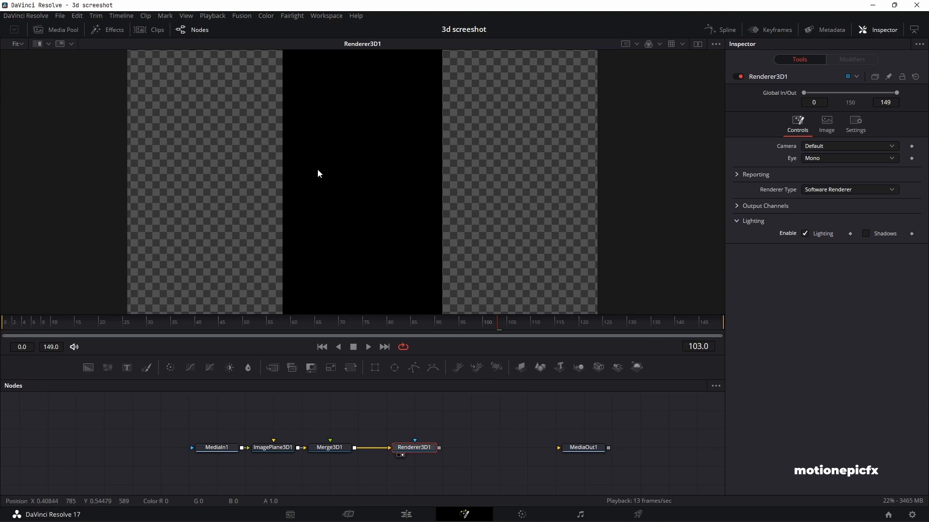
pyautogui.moveTo(638, 367)
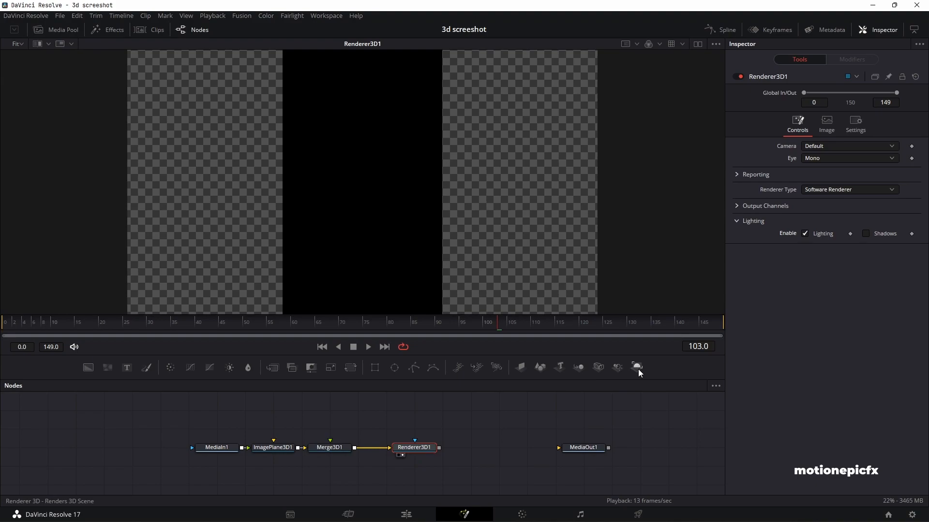
pyautogui.click(805, 233)
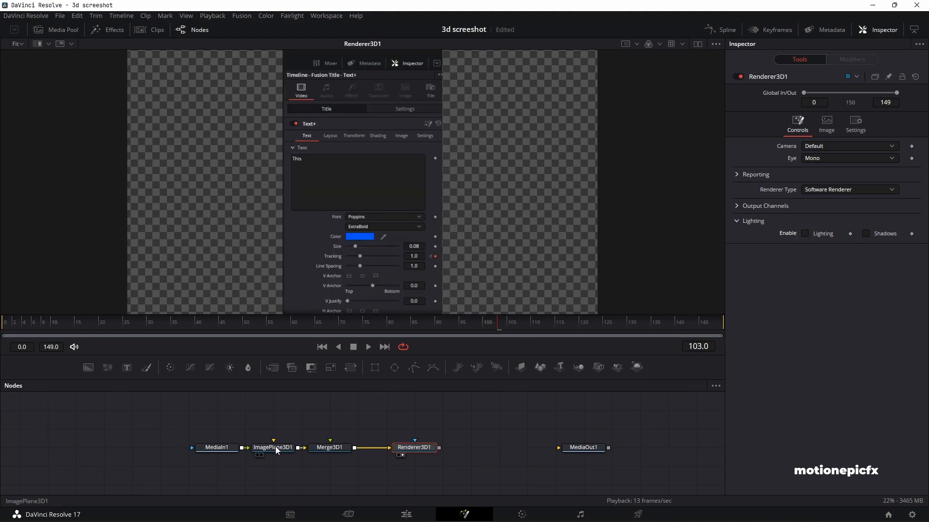
# Push ImagePlane3D1 back to Translation Z -0.72 and return to frame 0
pyautogui.click(273, 446)
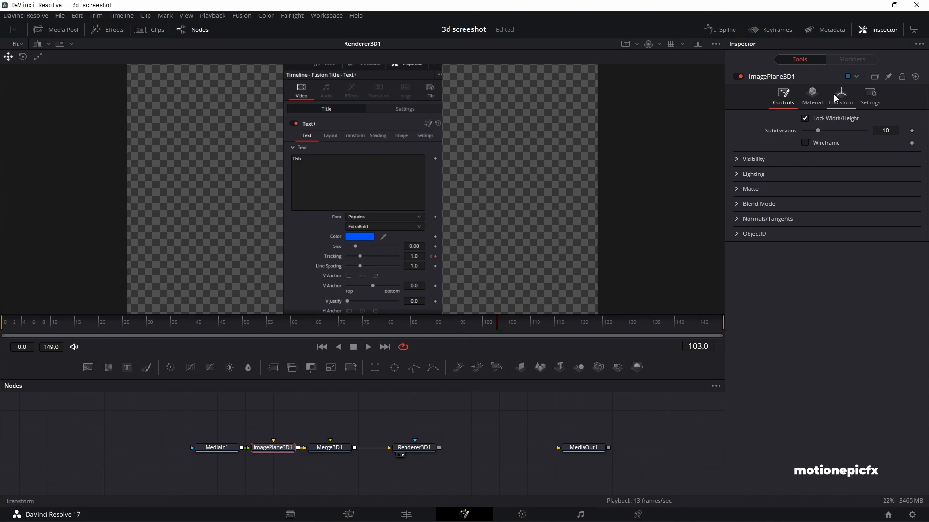
pyautogui.click(840, 96)
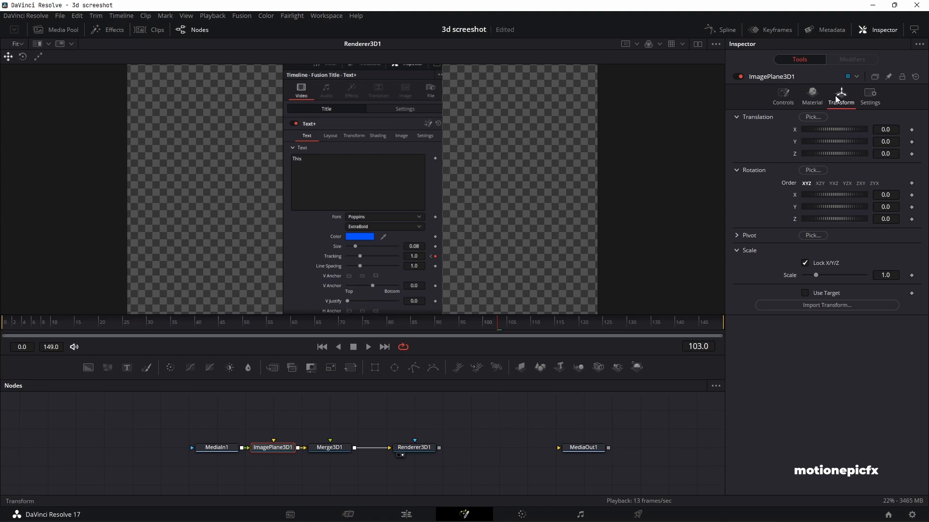
pyautogui.moveTo(818, 153); pyautogui.dragTo(840, 153)
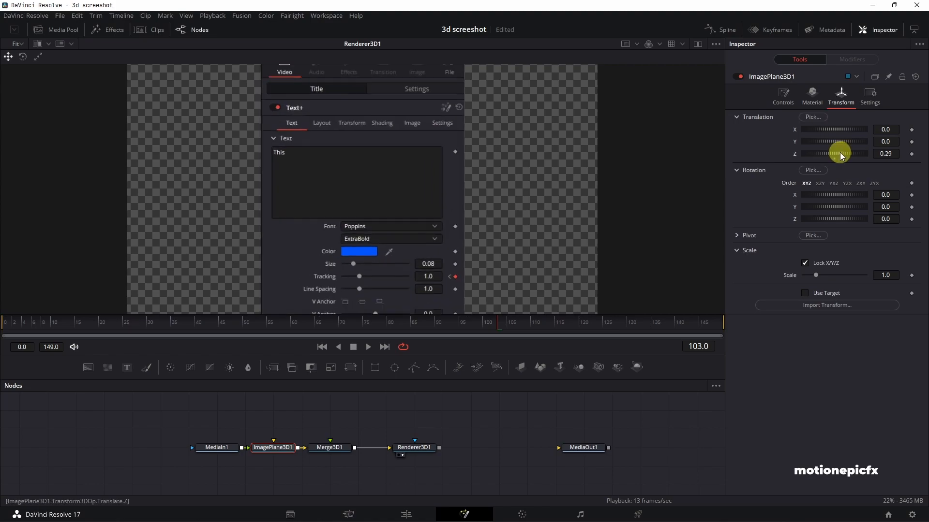
pyautogui.moveTo(841, 154); pyautogui.dragTo(835, 153)
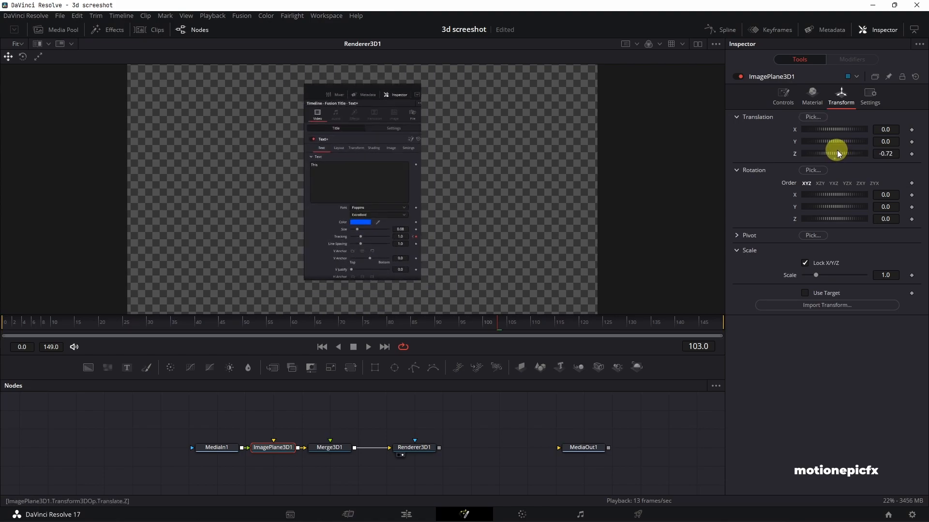
pyautogui.click(59, 322)
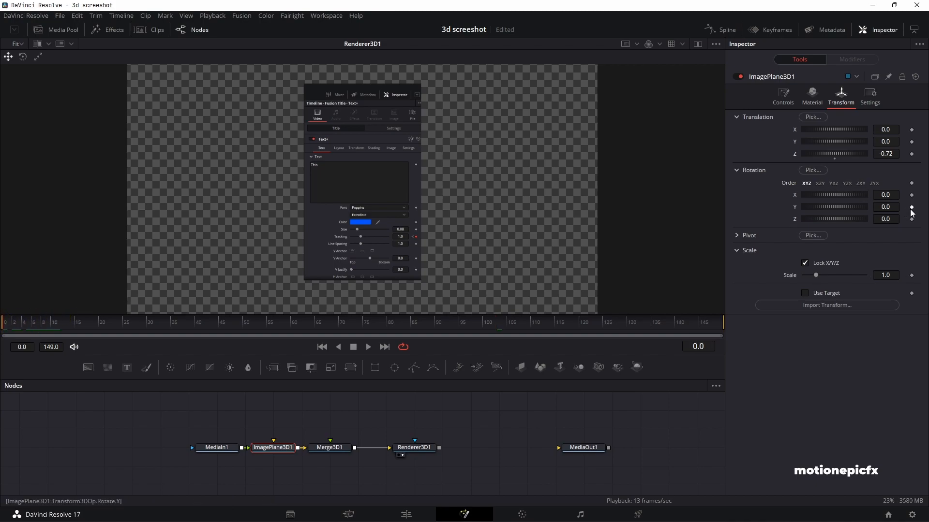
# Keyframe Rotation Y at frame 0, set 60 at frame 55, and preview the tilt
pyautogui.click(912, 207)
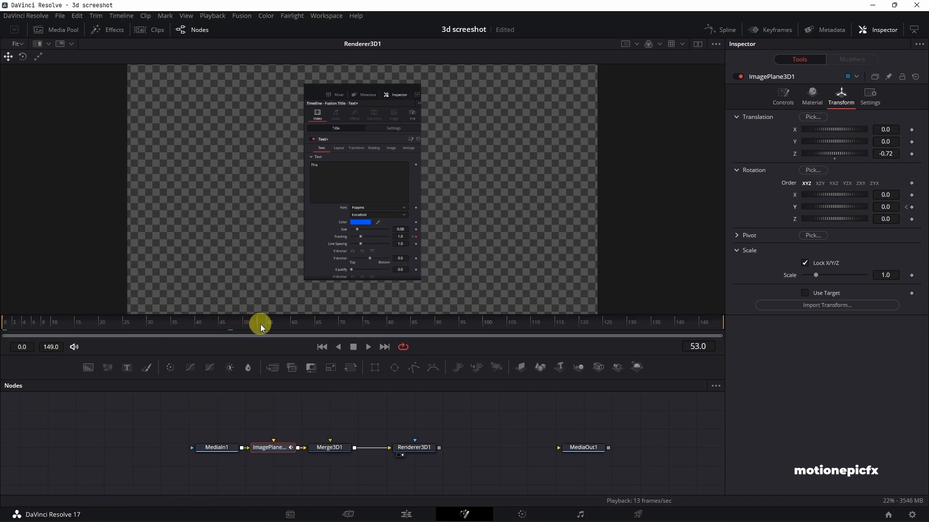
pyautogui.moveTo(260, 325); pyautogui.dragTo(269, 324)
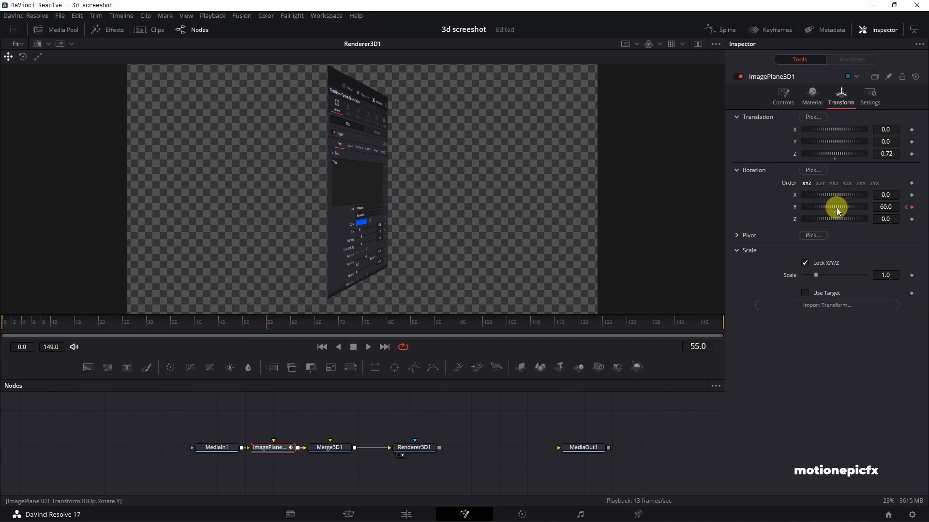
pyautogui.click(485, 322)
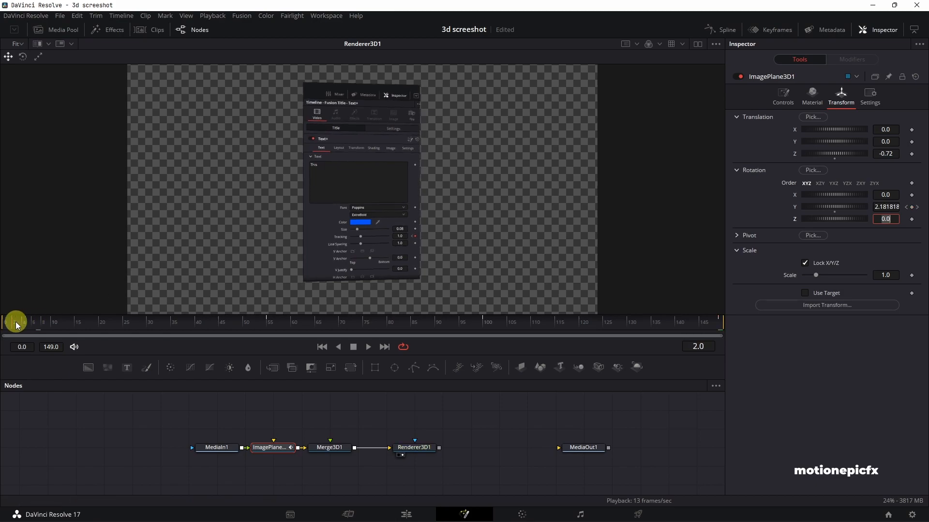
pyautogui.moveTo(18, 324); pyautogui.dragTo(459, 325)
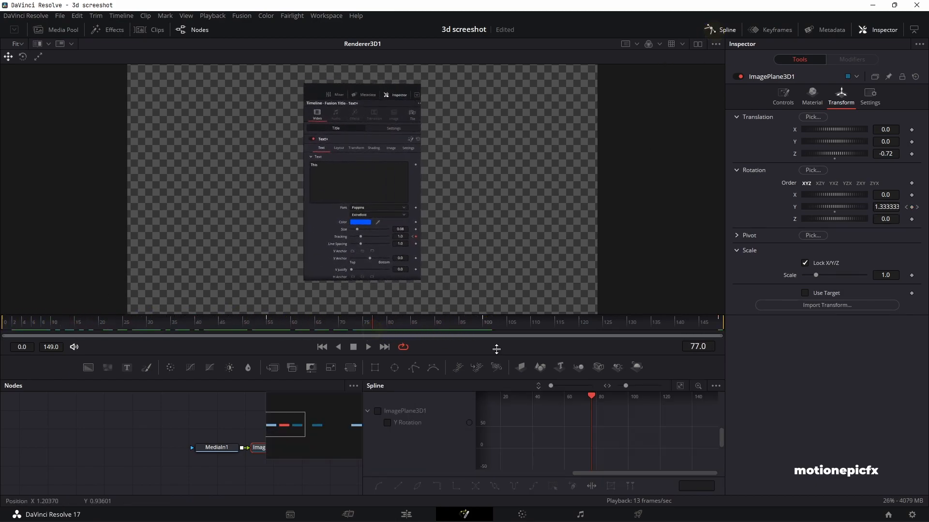
# Inspect the Y Rotation curve swinging to about -20 by frame 83
pyautogui.click(679, 386)
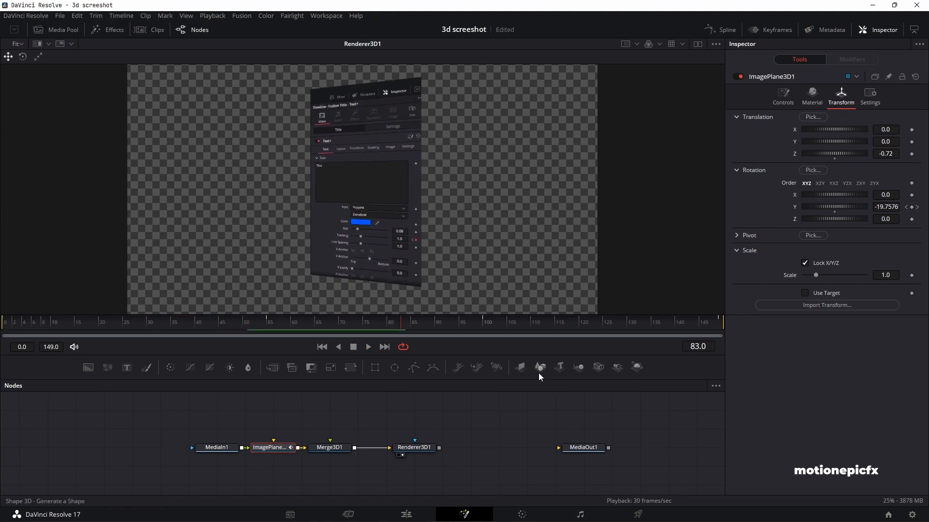
pyautogui.moveTo(371, 264)
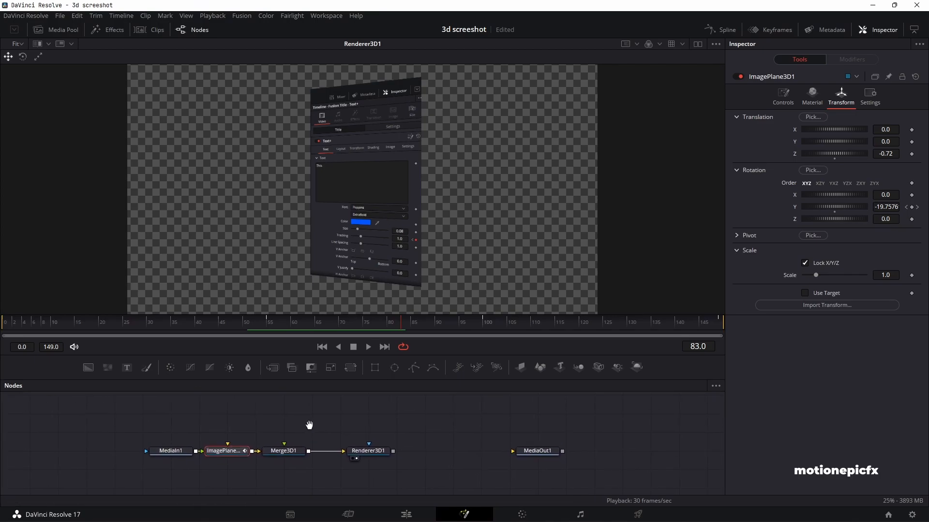
pyautogui.moveTo(316, 428)
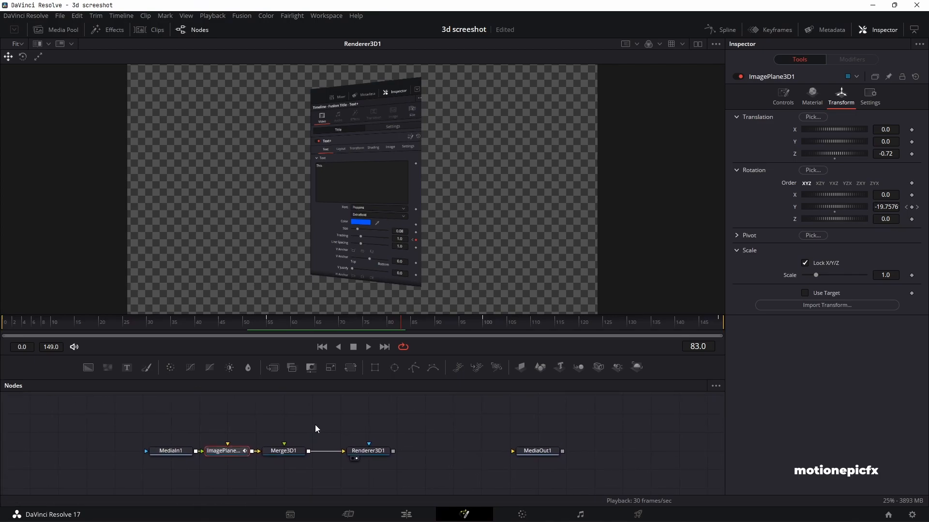
# Add a Spot Light feeding Merge3D1 via a 'spo' tool search, then select Renderer3D1
pyautogui.click(282, 451)
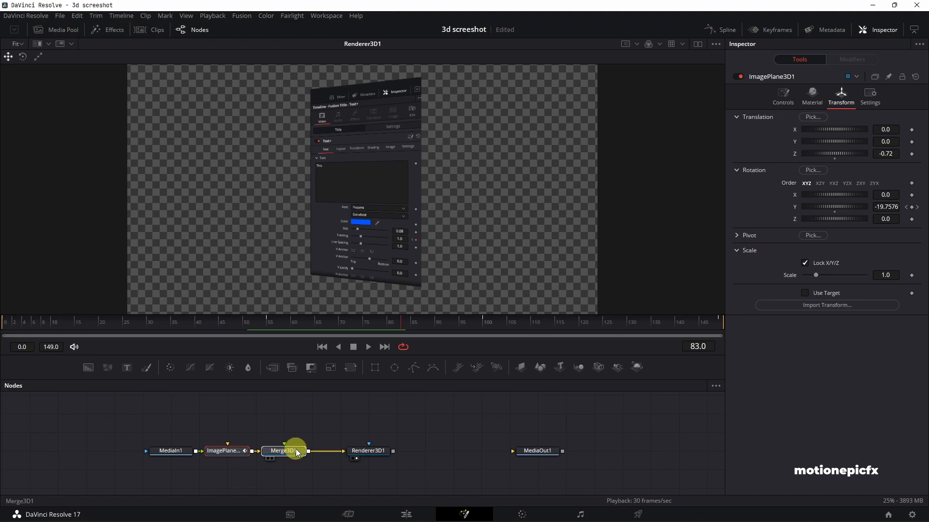
pyautogui.click(284, 451)
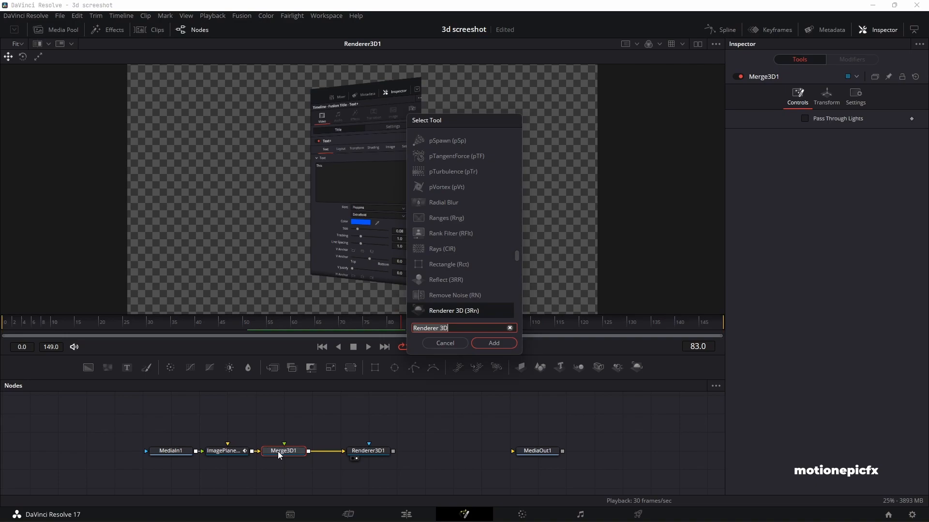
pyautogui.write('spo')
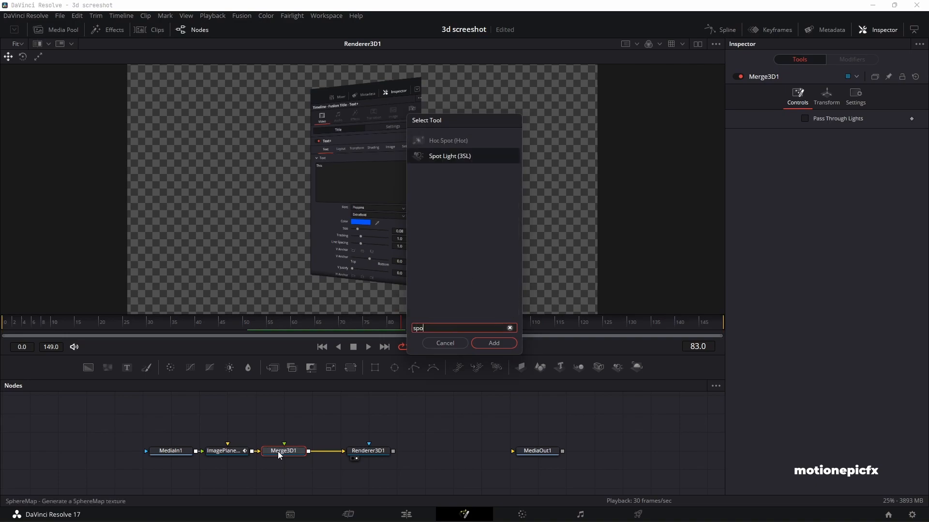
pyautogui.click(493, 343)
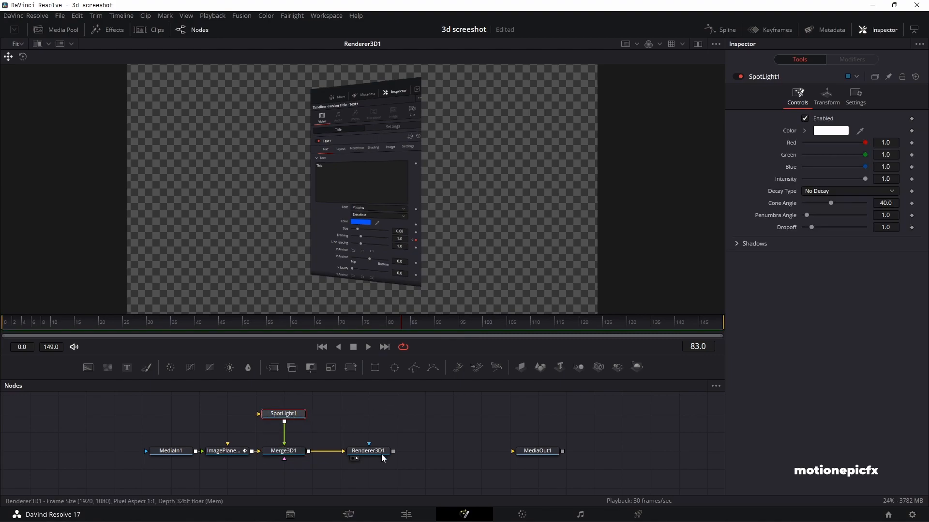
pyautogui.click(368, 451)
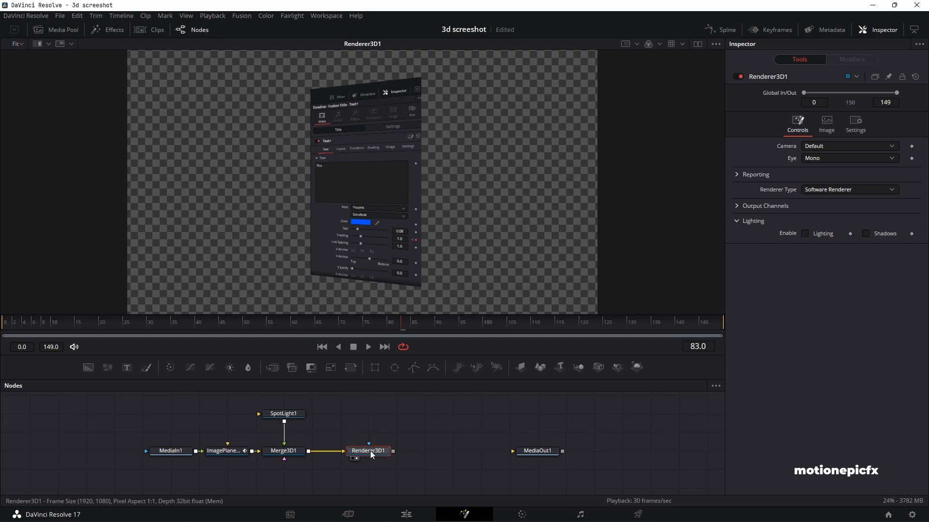
# Enable renderer lighting, move SpotLight1 to Translation Z 2.9, and scrub the animation
pyautogui.click(805, 233)
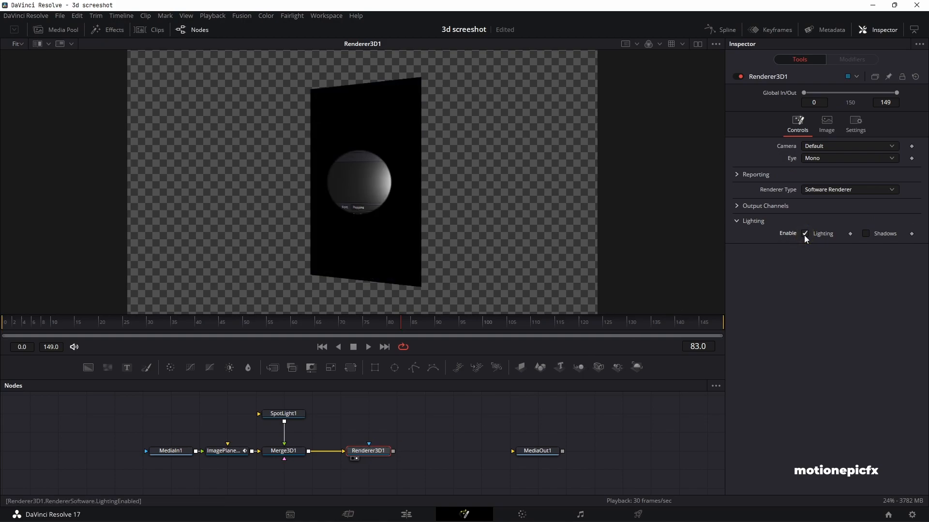
pyautogui.click(283, 413)
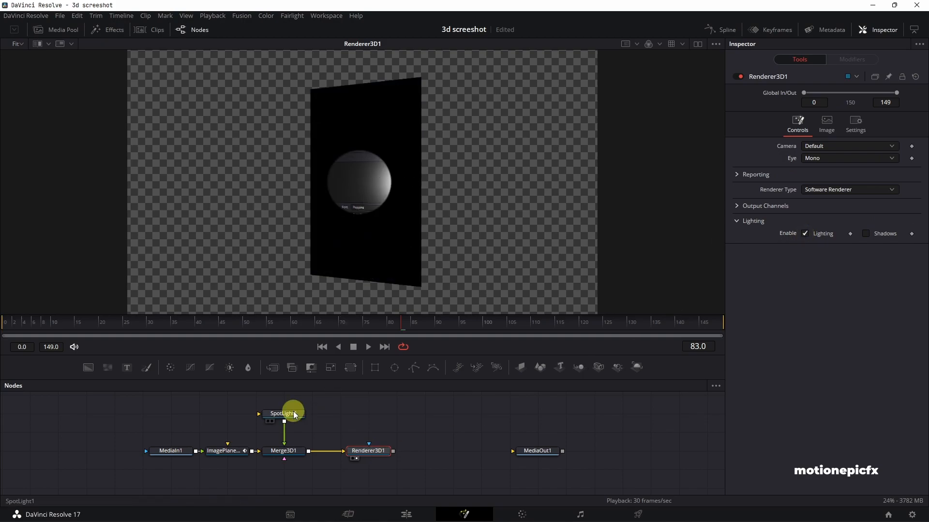
pyautogui.click(283, 414)
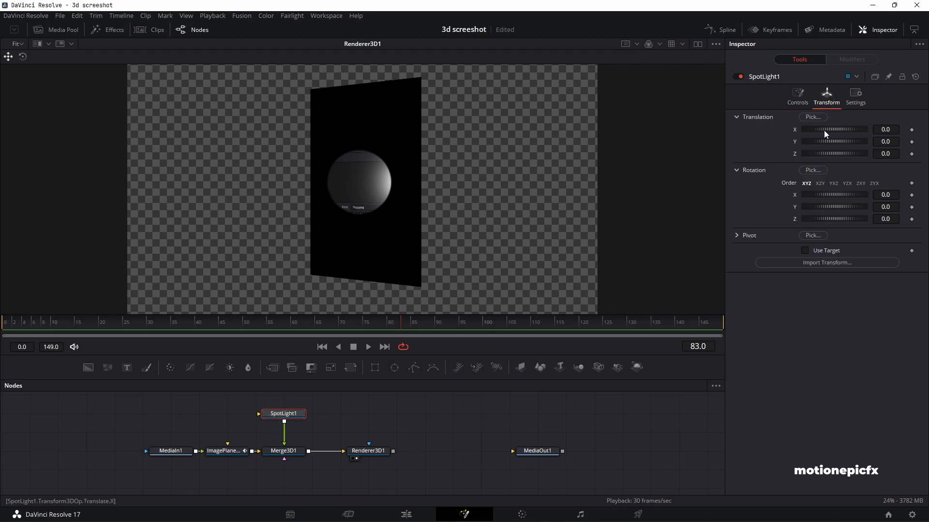
pyautogui.moveTo(836, 153); pyautogui.dragTo(841, 154)
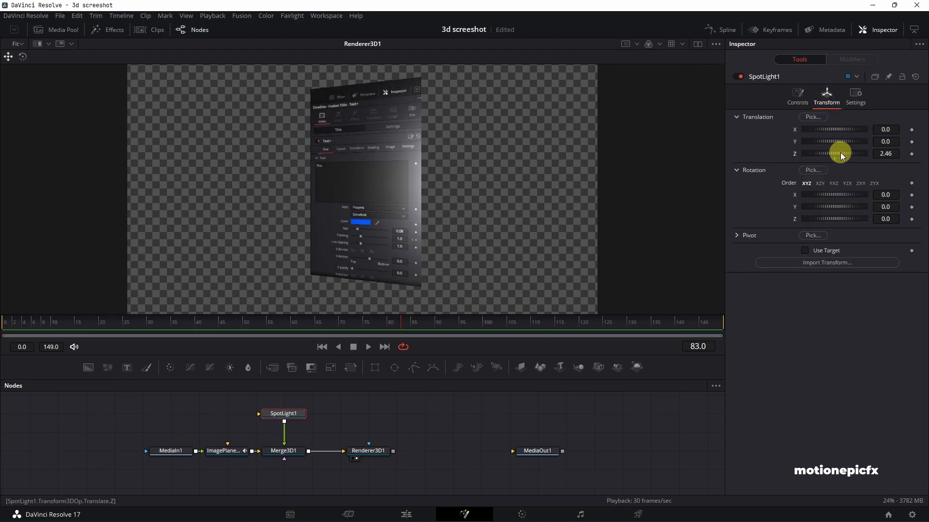
pyautogui.moveTo(842, 154); pyautogui.dragTo(831, 153)
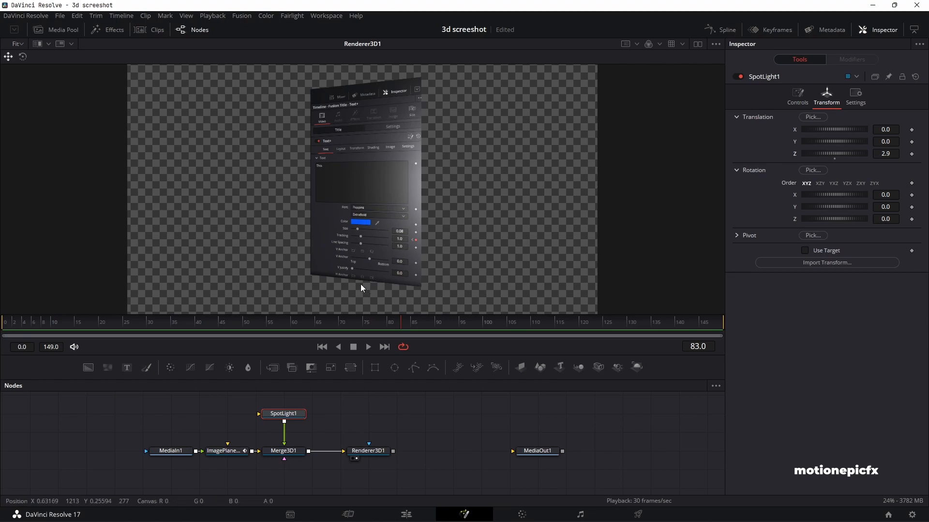
pyautogui.click(125, 321)
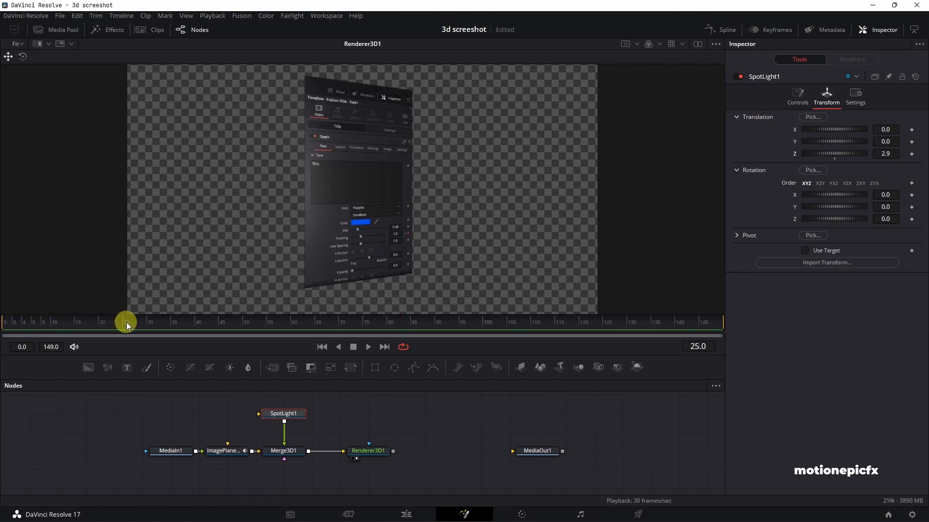
pyautogui.moveTo(126, 322); pyautogui.dragTo(434, 327)
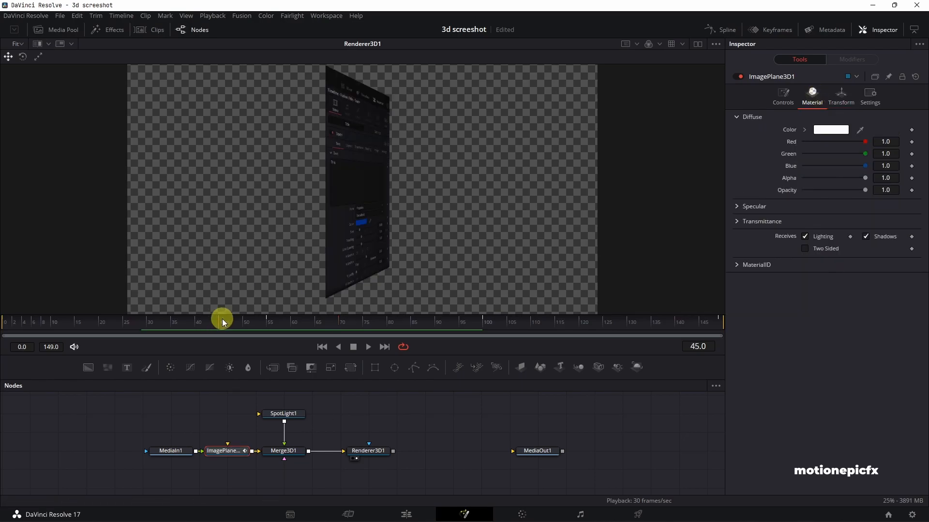
# At frame 76, set the plane's specular exponent to about 63.1 with intensity 0.283
pyautogui.moveTo(222, 322); pyautogui.dragTo(367, 321)
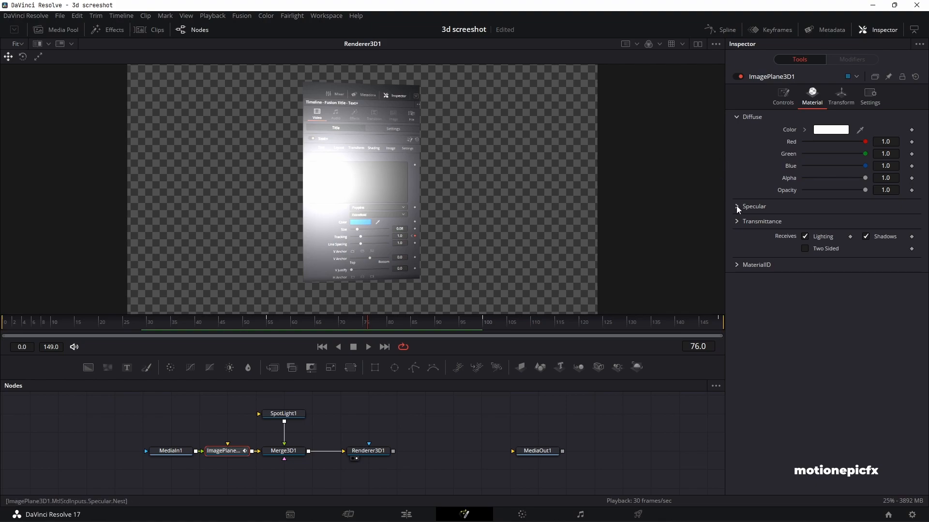
pyautogui.click(737, 206)
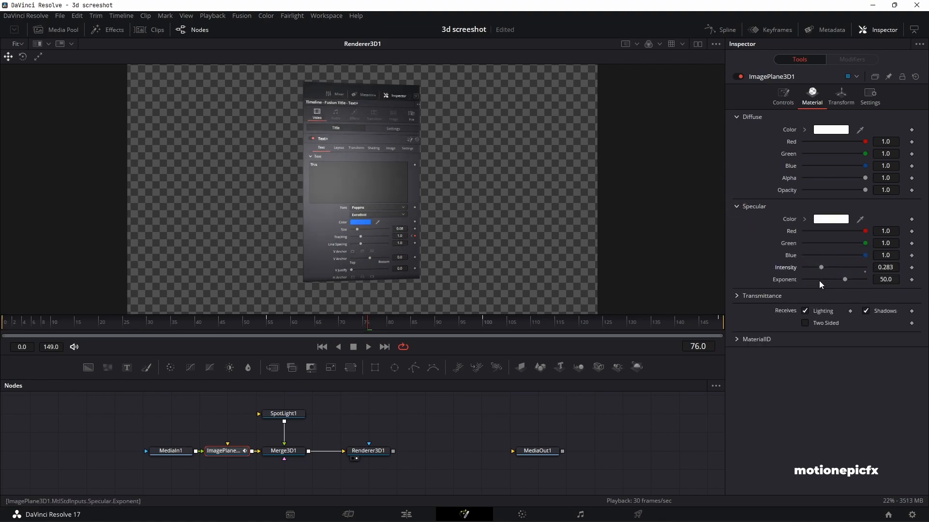
pyautogui.moveTo(844, 279); pyautogui.dragTo(854, 279)
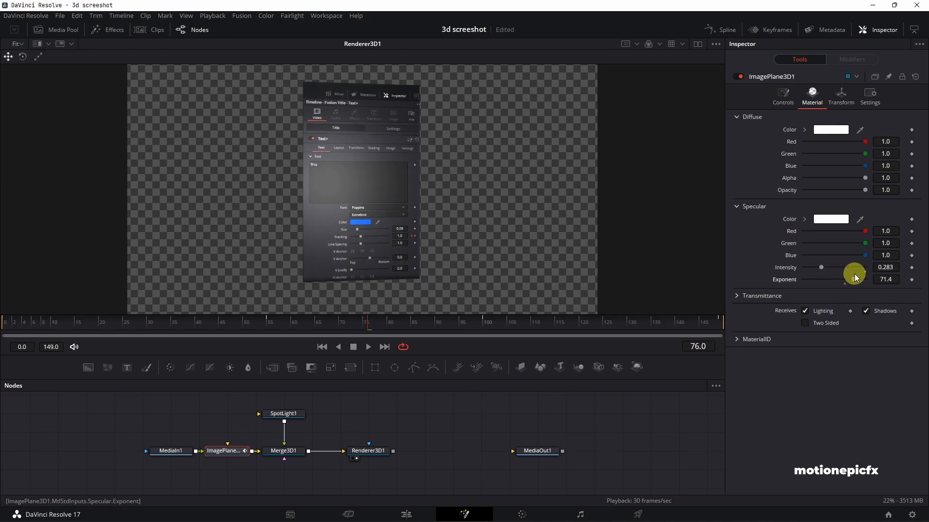
pyautogui.moveTo(855, 280); pyautogui.dragTo(849, 279)
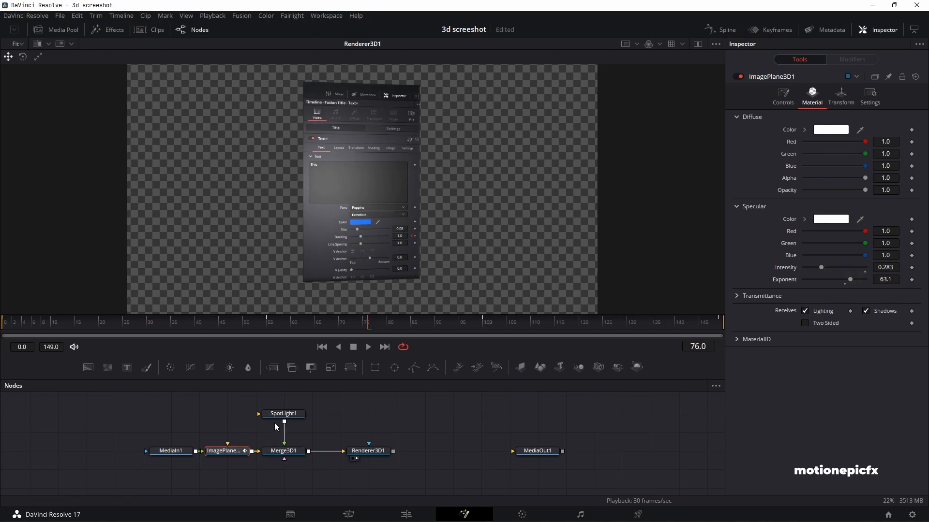
# Move SpotLight1 to Translation Y 1.304 and Z 5.8
pyautogui.click(283, 414)
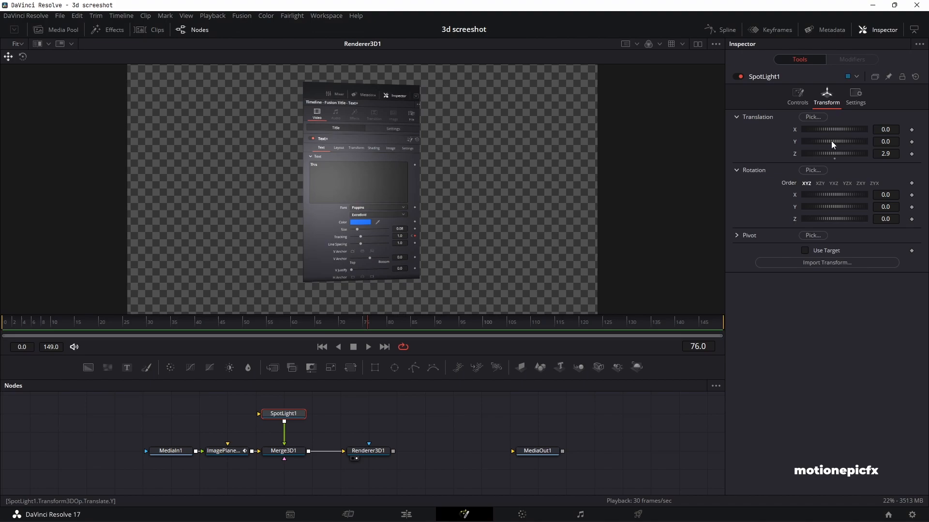
pyautogui.moveTo(834, 142); pyautogui.dragTo(847, 142)
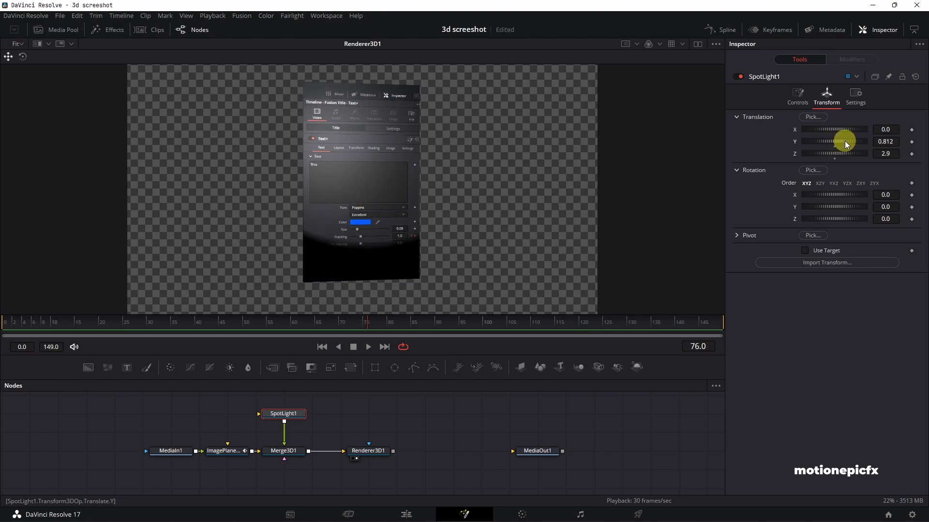
pyautogui.moveTo(838, 142); pyautogui.dragTo(856, 142)
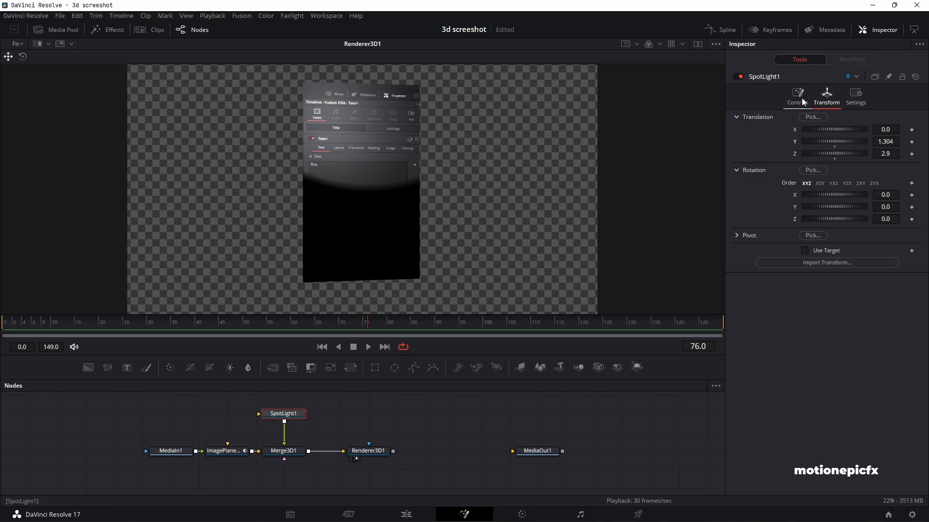
pyautogui.moveTo(836, 154); pyautogui.dragTo(829, 154)
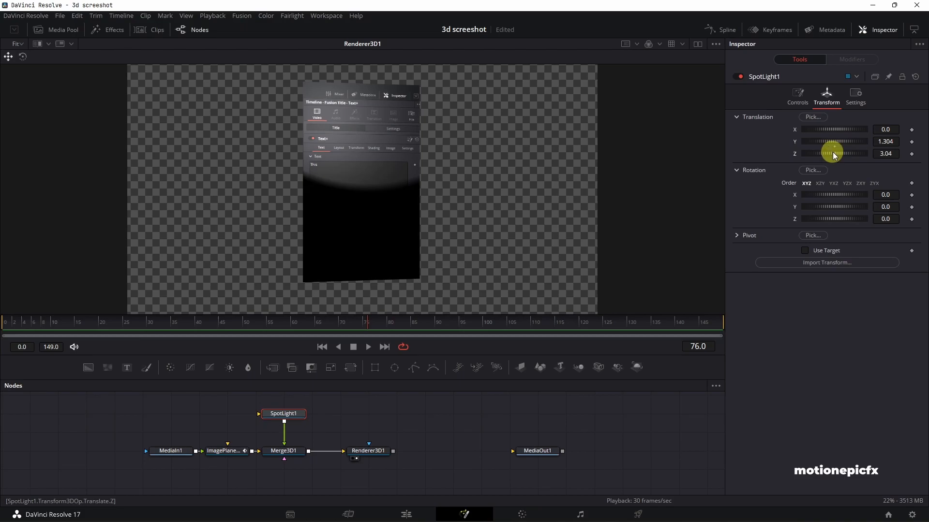
pyautogui.moveTo(832, 153); pyautogui.dragTo(842, 153)
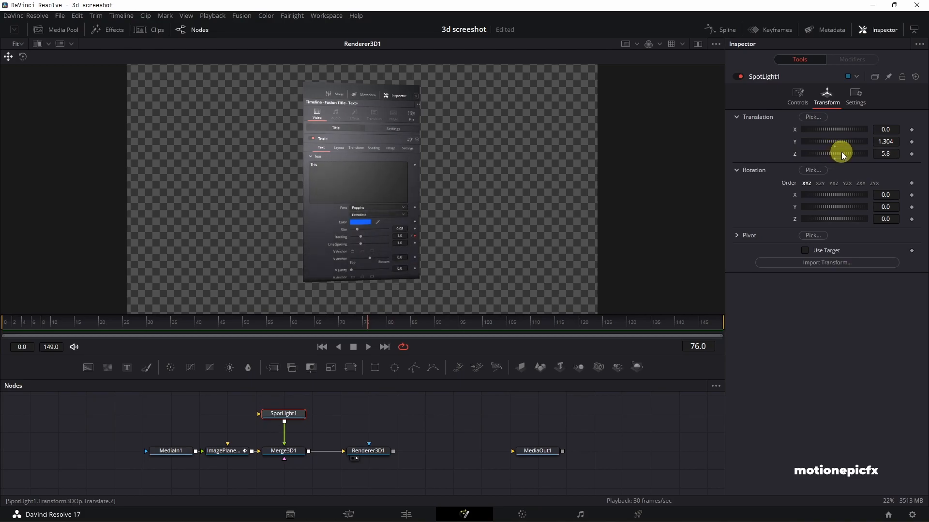
pyautogui.click(797, 95)
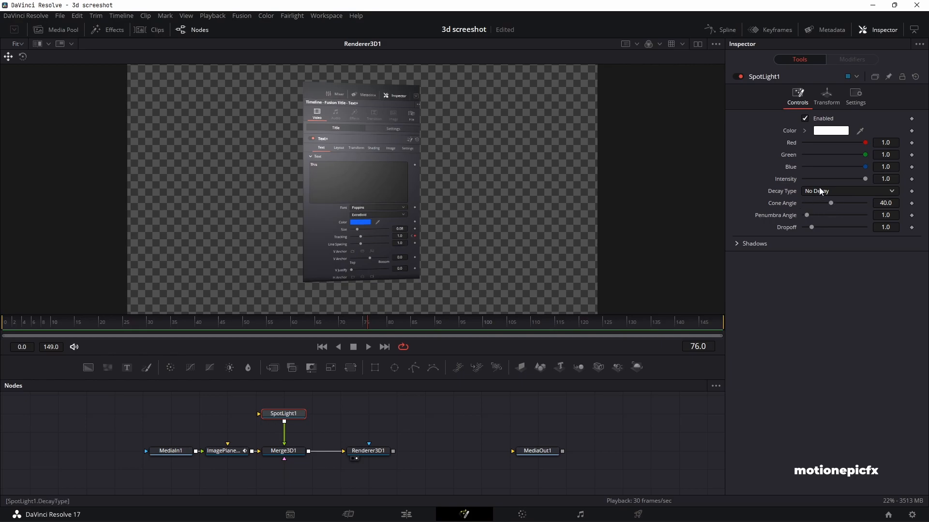
# Set SpotLight1's Decay Type to Linear, briefly trying Quadratic first
pyautogui.click(849, 191)
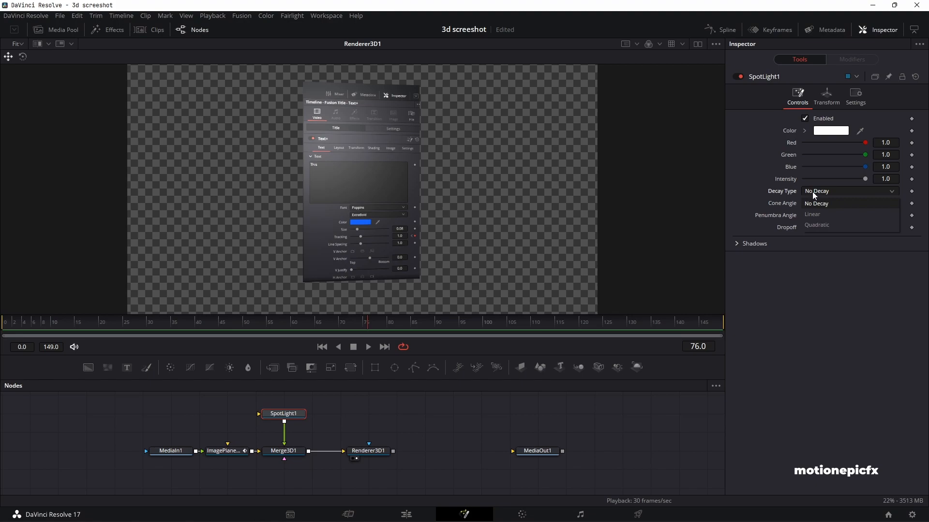
pyautogui.click(812, 214)
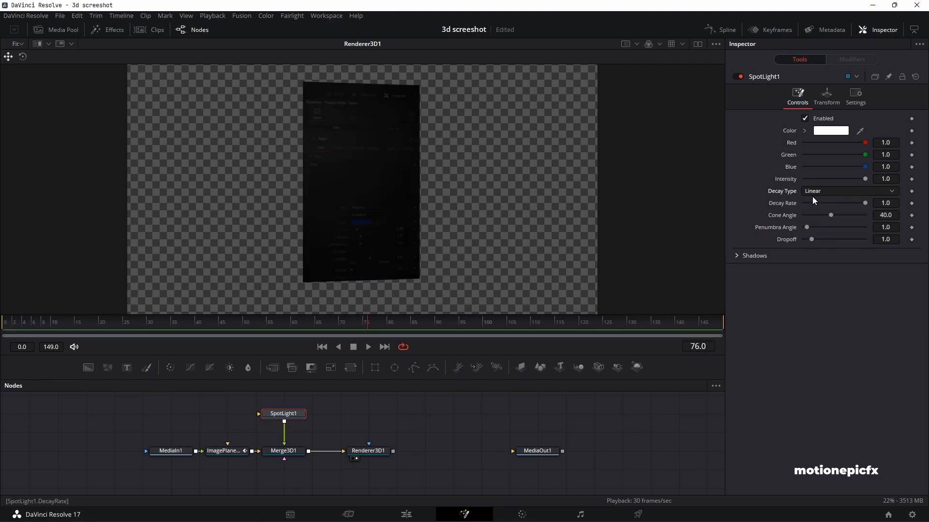
pyautogui.click(849, 190)
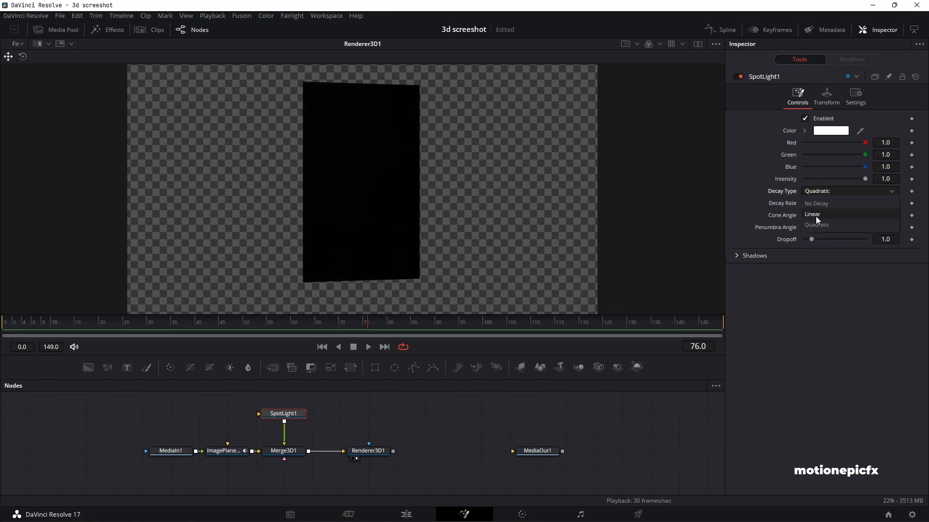
pyautogui.click(813, 214)
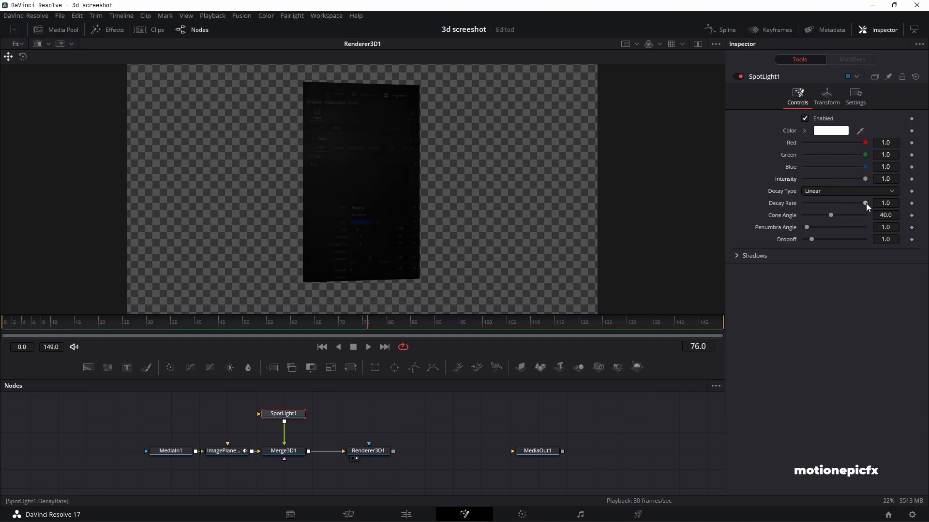
# Drag the spotlight Decay Rate down to about 0.166
pyautogui.moveTo(864, 203); pyautogui.dragTo(823, 203)
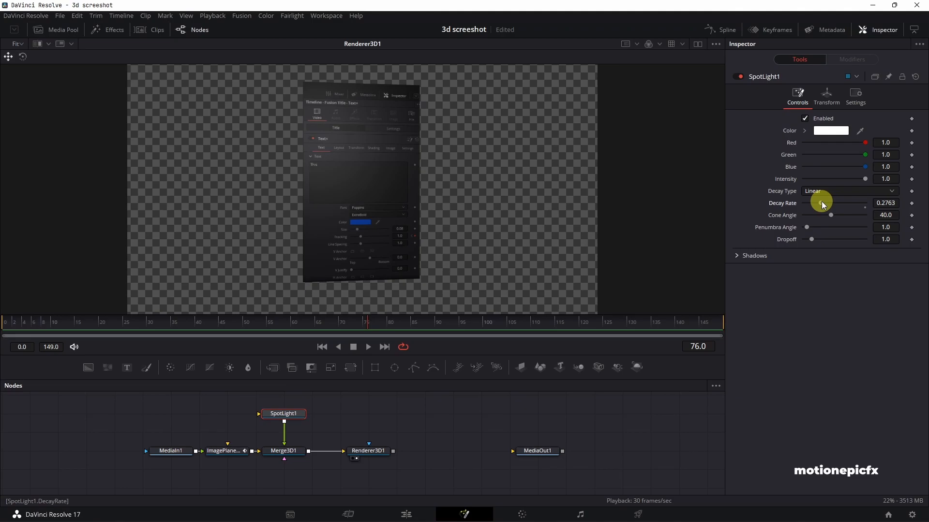
pyautogui.moveTo(823, 203); pyautogui.dragTo(816, 203)
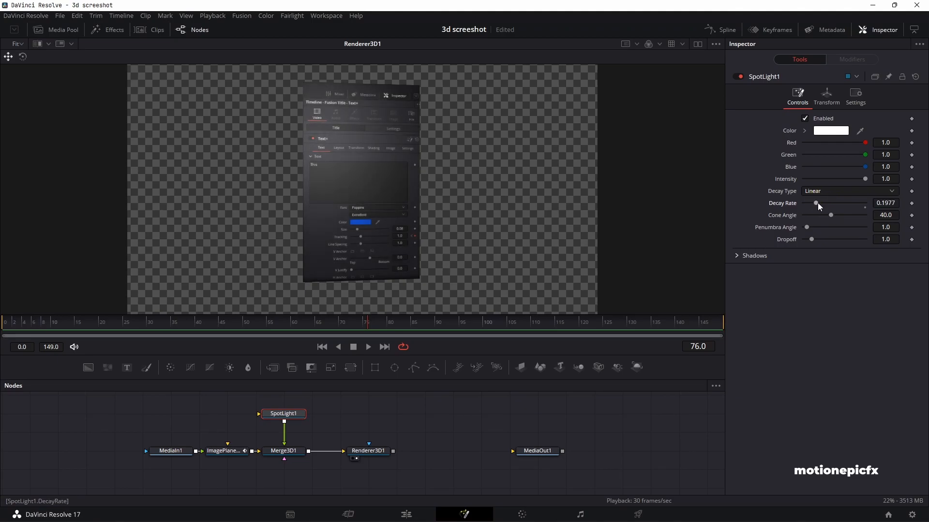
pyautogui.moveTo(816, 203); pyautogui.dragTo(813, 203)
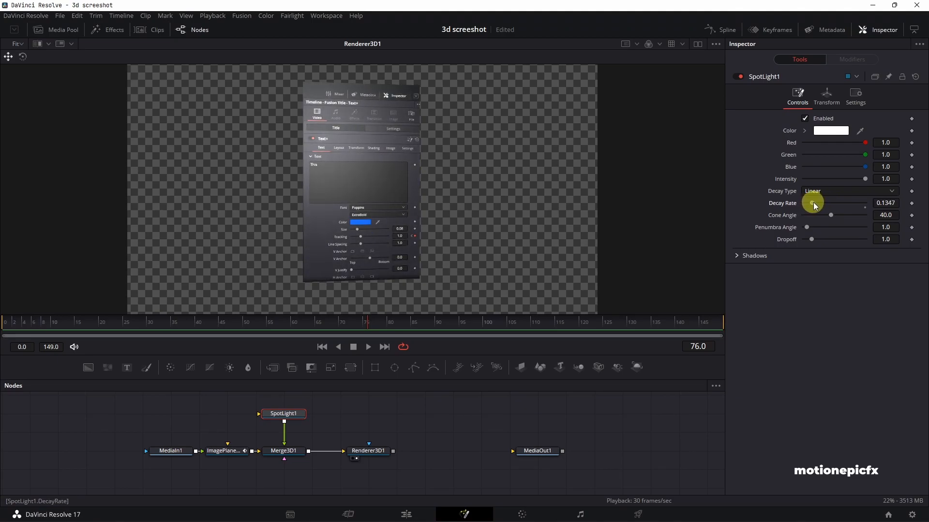
pyautogui.moveTo(812, 202); pyautogui.dragTo(820, 203)
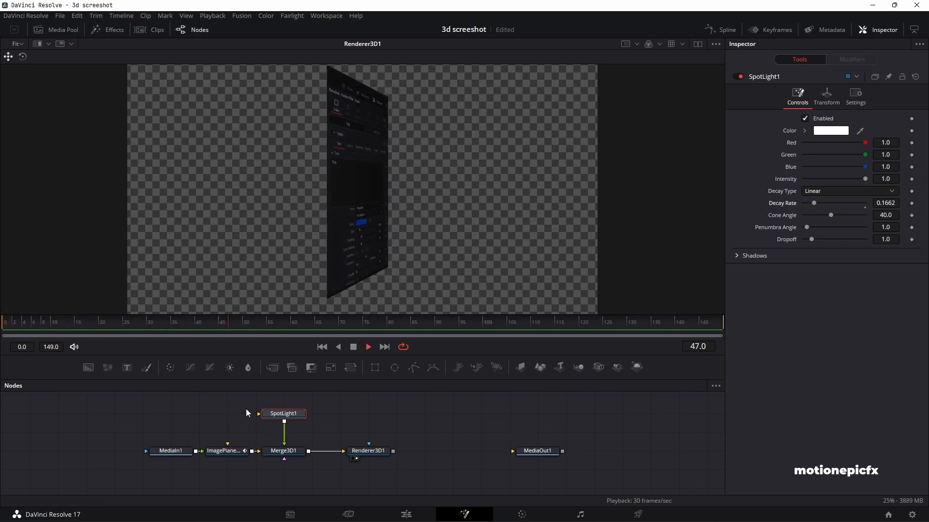
# Stop playback at frame 52 and inspect MediaOut1's settings
pyautogui.click(512, 322)
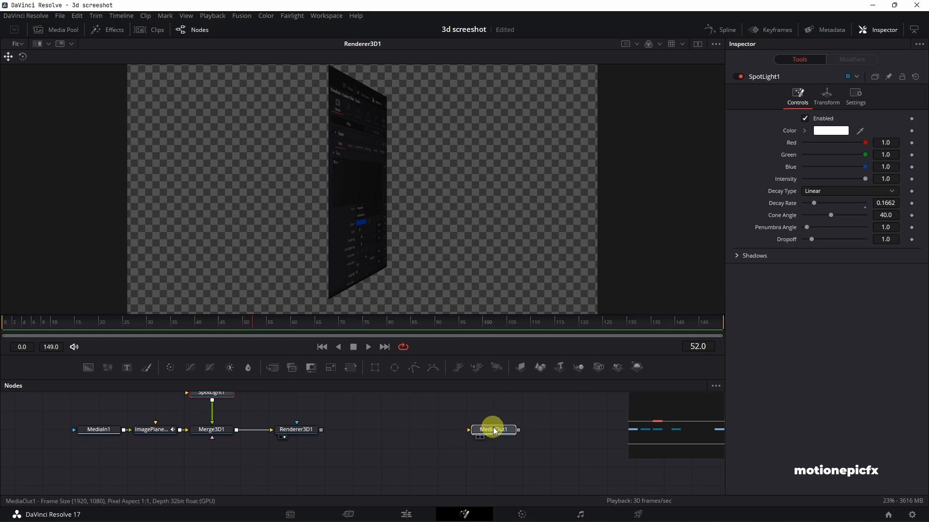
pyautogui.click(493, 430)
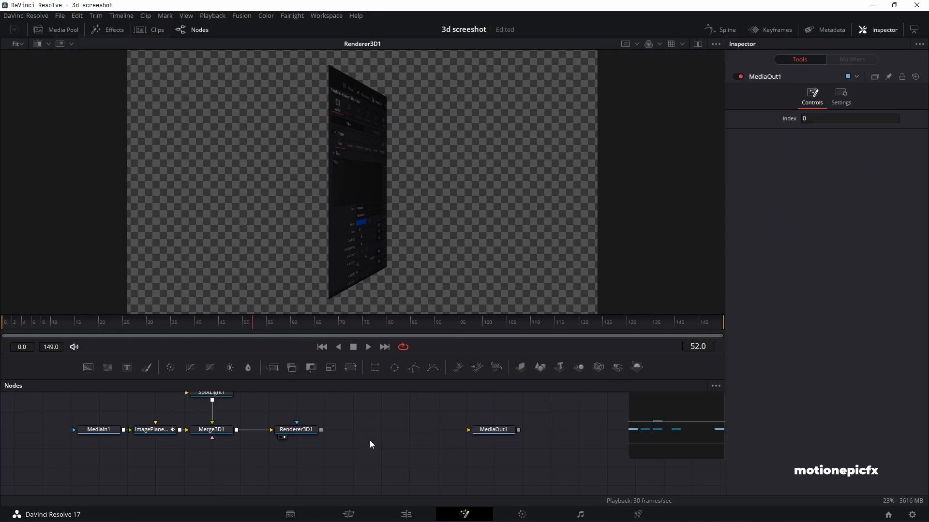
pyautogui.click(296, 429)
pyautogui.write('spo')
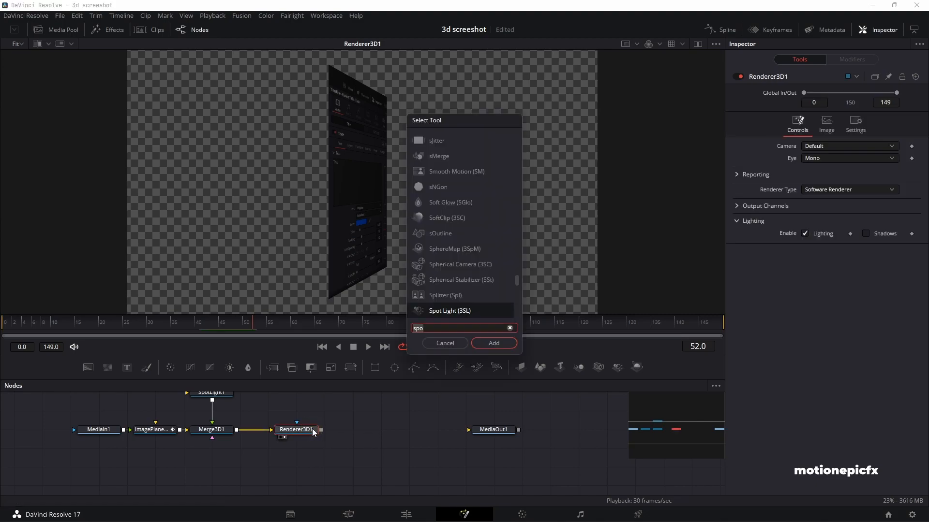
# Insert Merge1 before MediaOut1 and feed Background1 into its background input
pyautogui.click(493, 343)
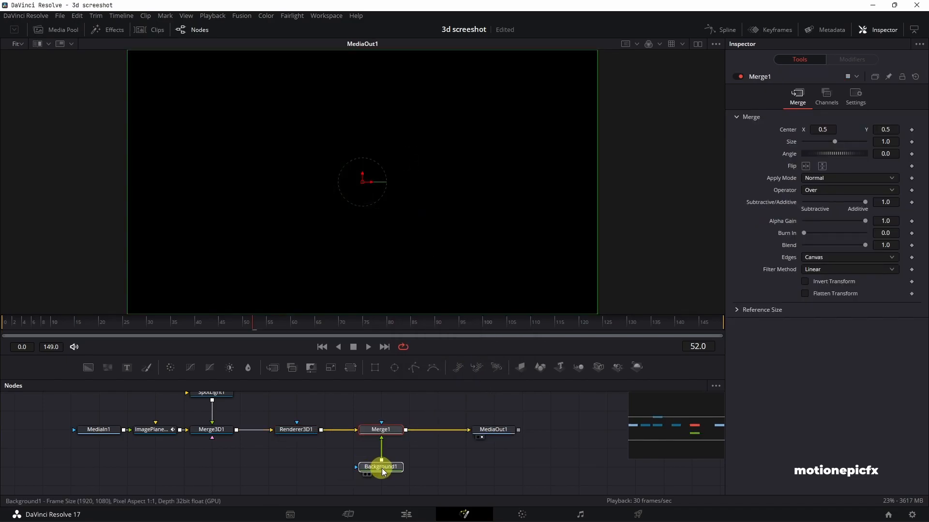
pyautogui.click(380, 429)
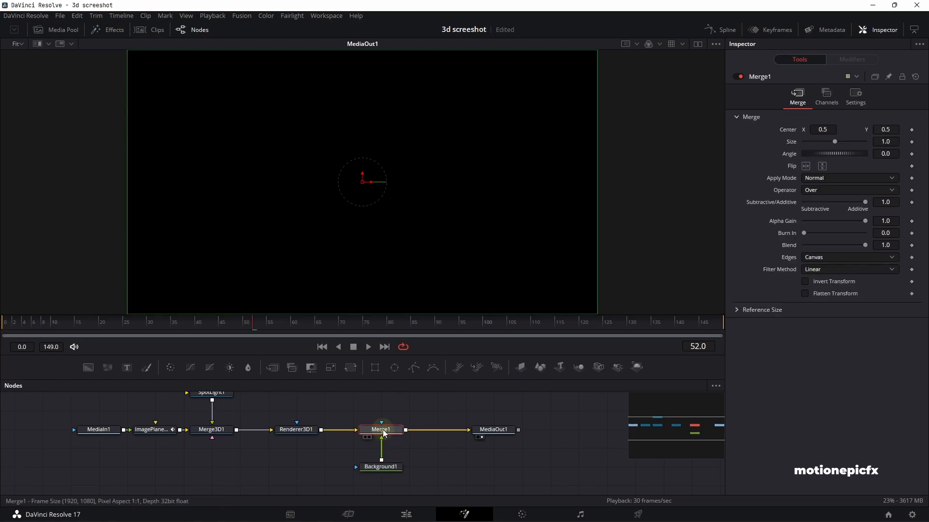
pyautogui.rightClick(381, 430)
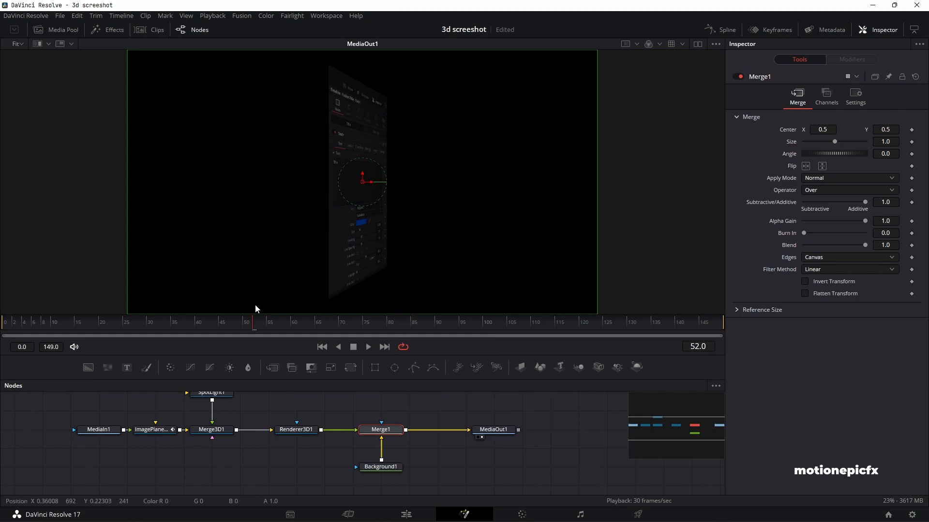
pyautogui.click(59, 322)
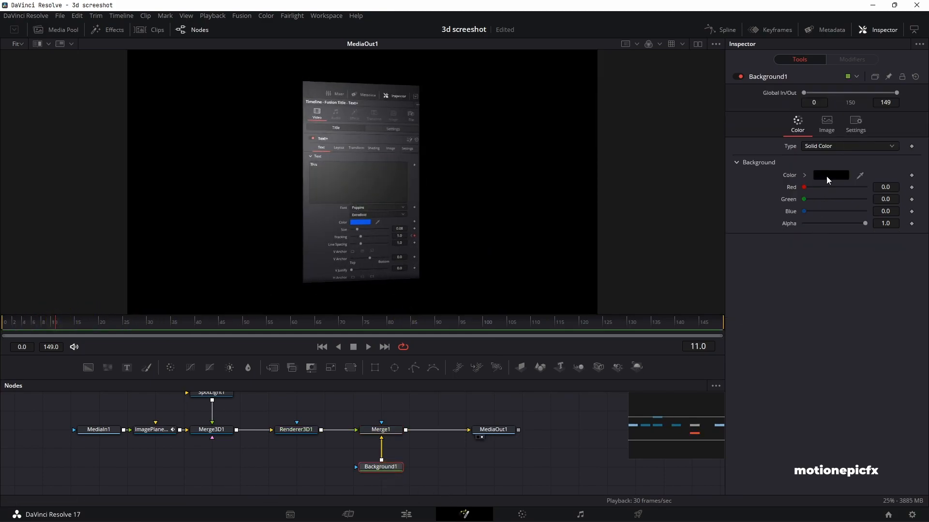
# Set Background1's colour to mid grey #888888 (0.533 per channel)
pyautogui.click(830, 175)
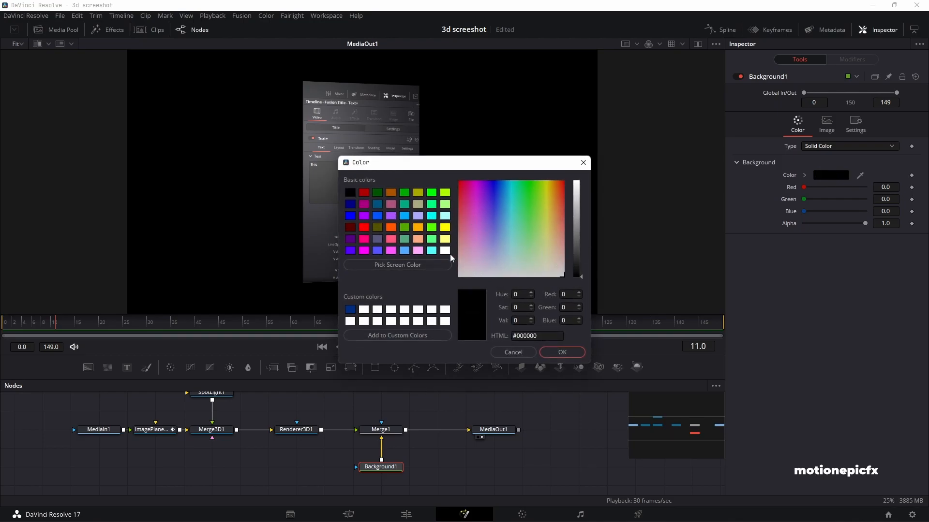
pyautogui.moveTo(575, 275); pyautogui.dragTo(575, 228)
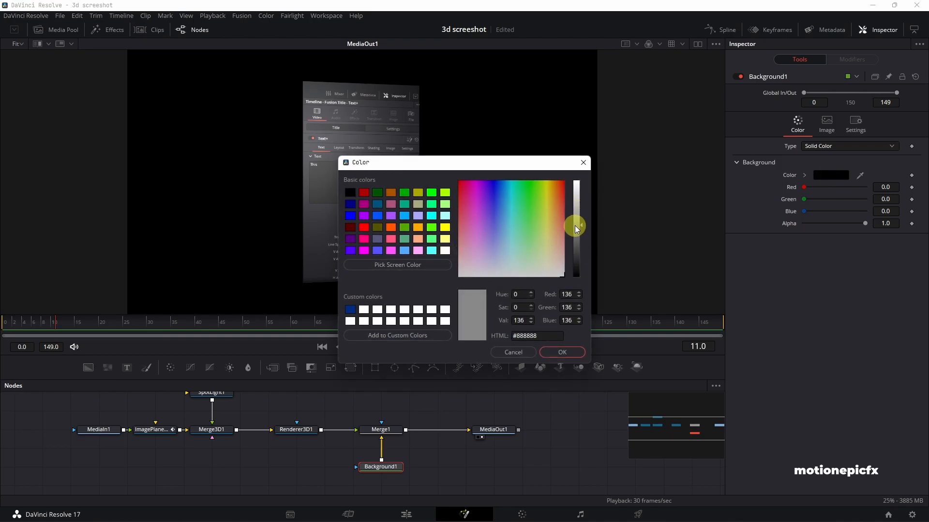
pyautogui.click(561, 352)
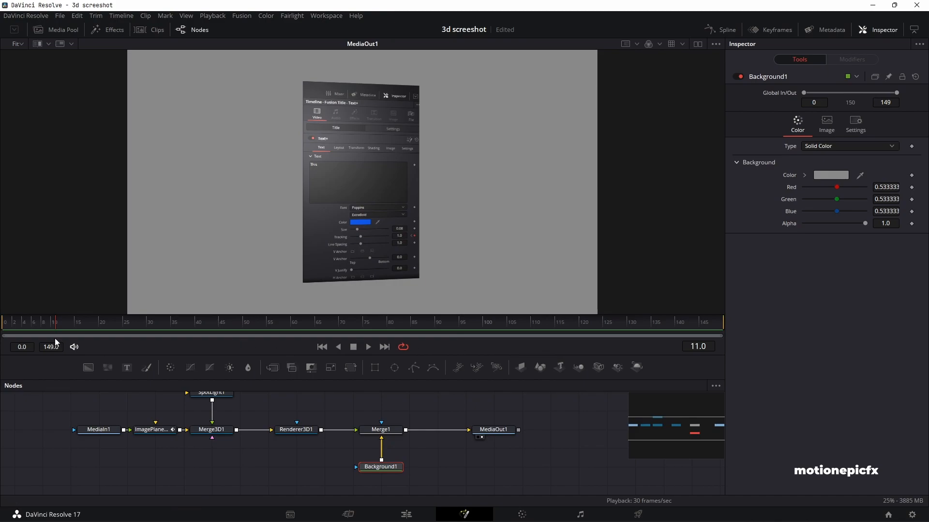
pyautogui.click(367, 346)
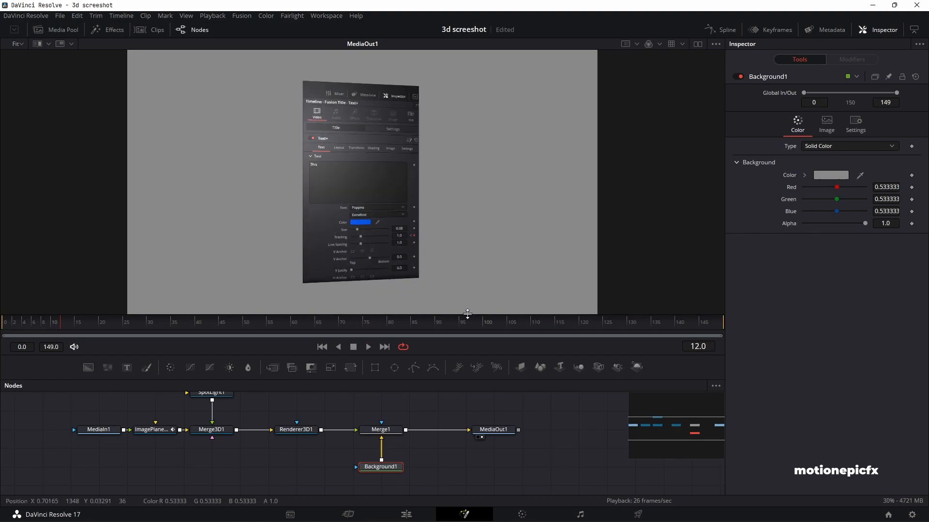
pyautogui.moveTo(356, 390)
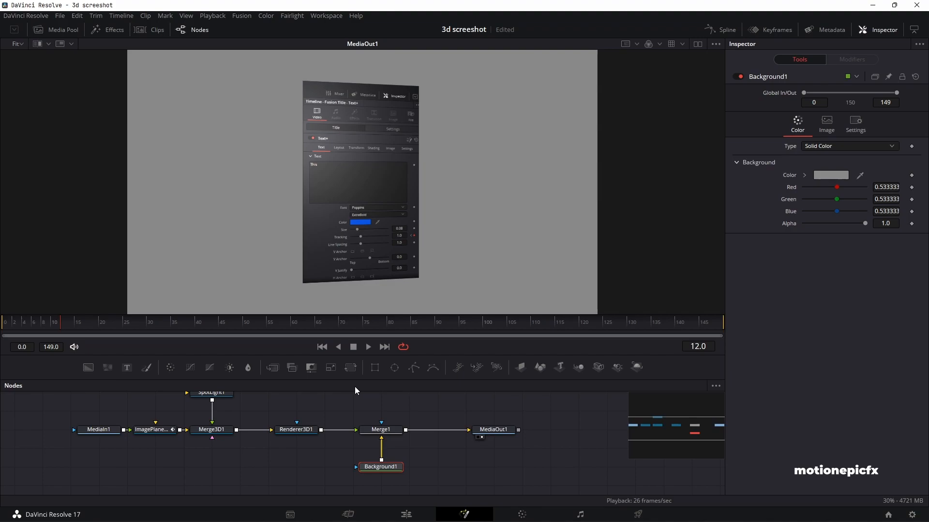
pyautogui.moveTo(348, 395)
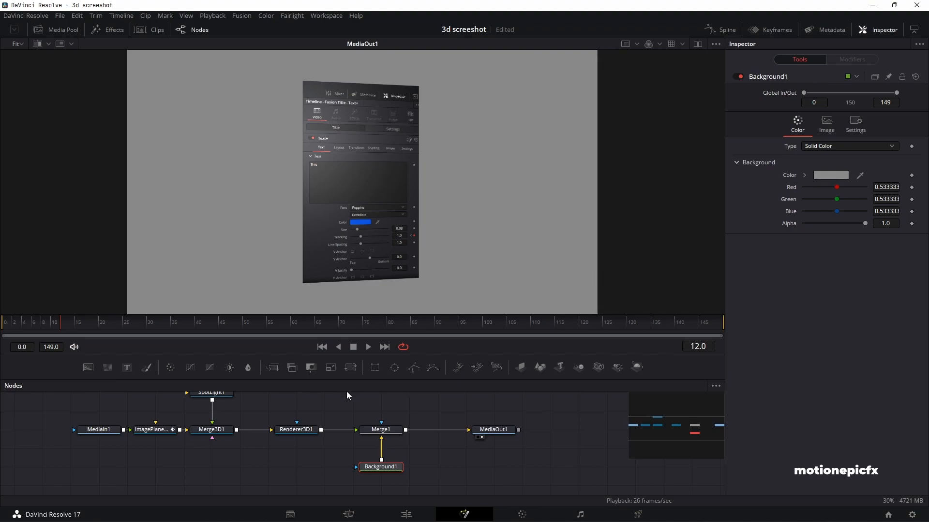